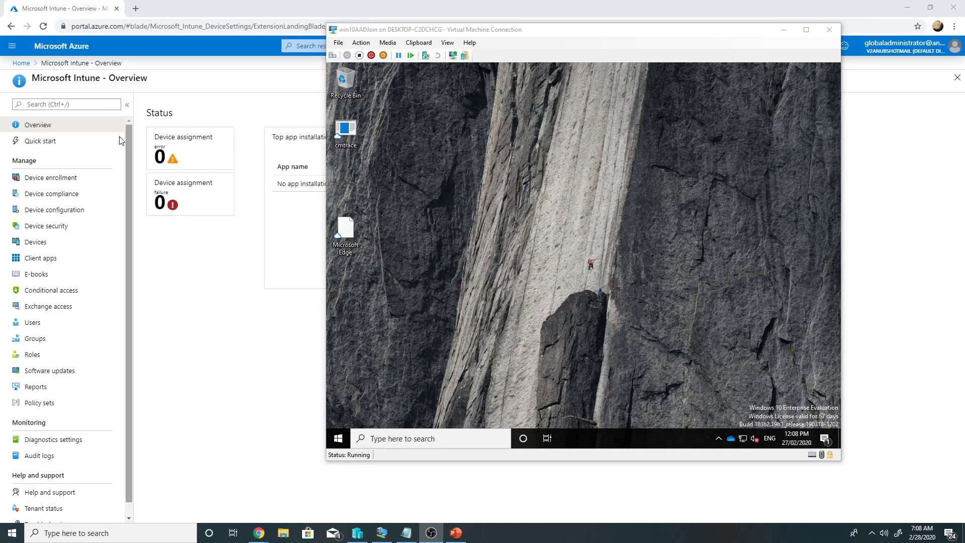
mouse_move(66, 177)
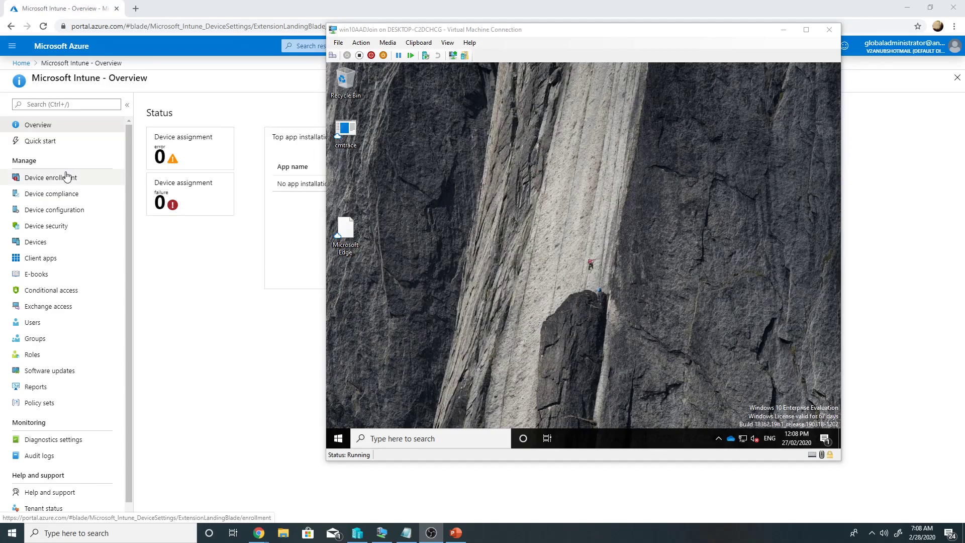
- View the tenant-wide Windows Hello for Business enrollment settings, set Configure to Enabled, then discard the change
left_click(48, 177)
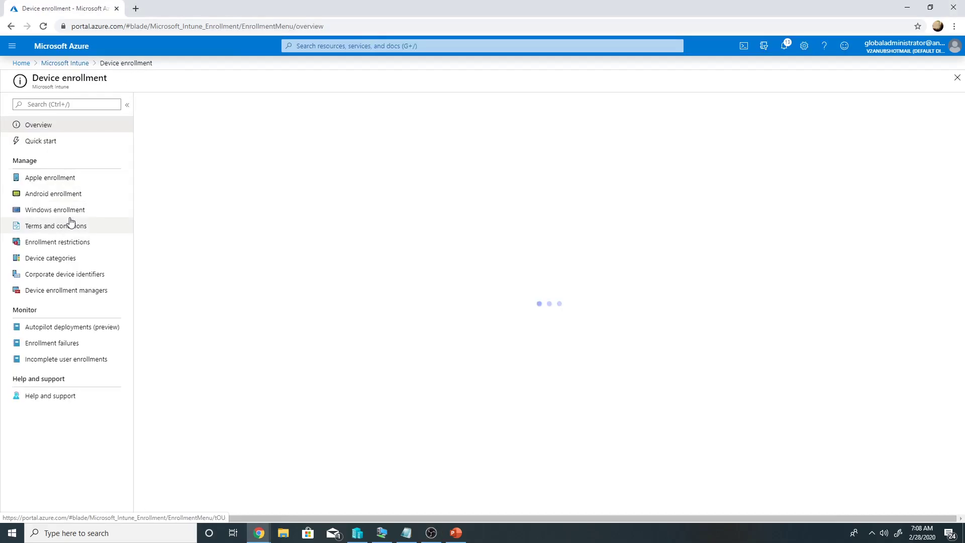
left_click(54, 210)
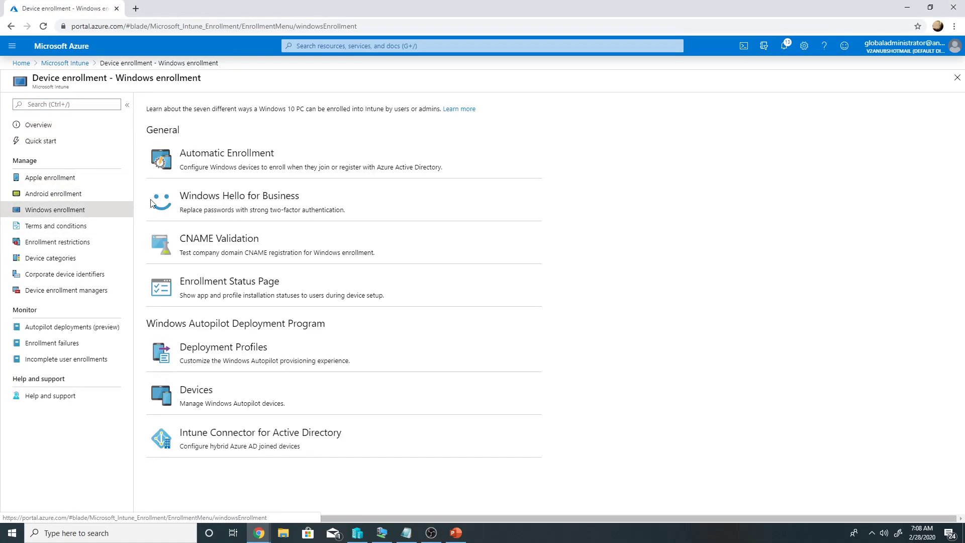
left_click(232, 195)
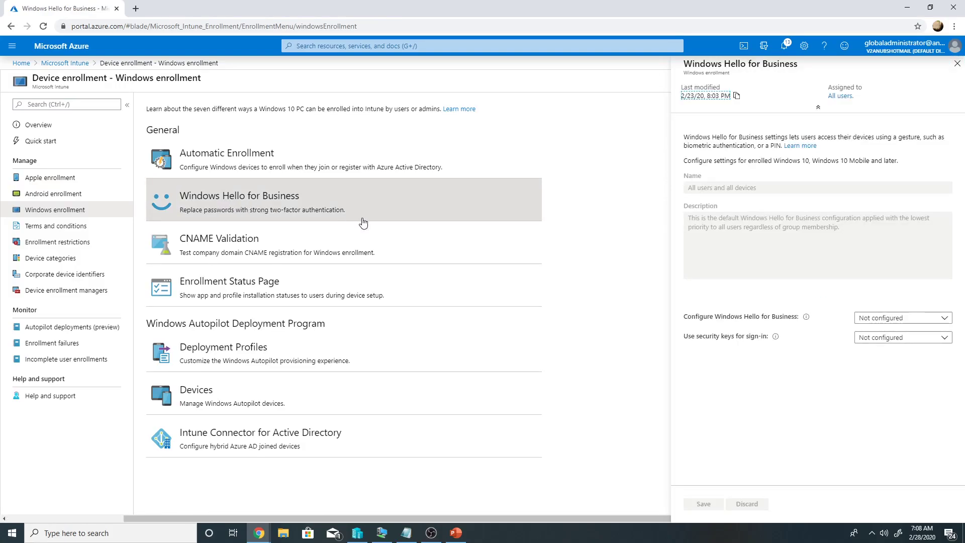
left_click(903, 318)
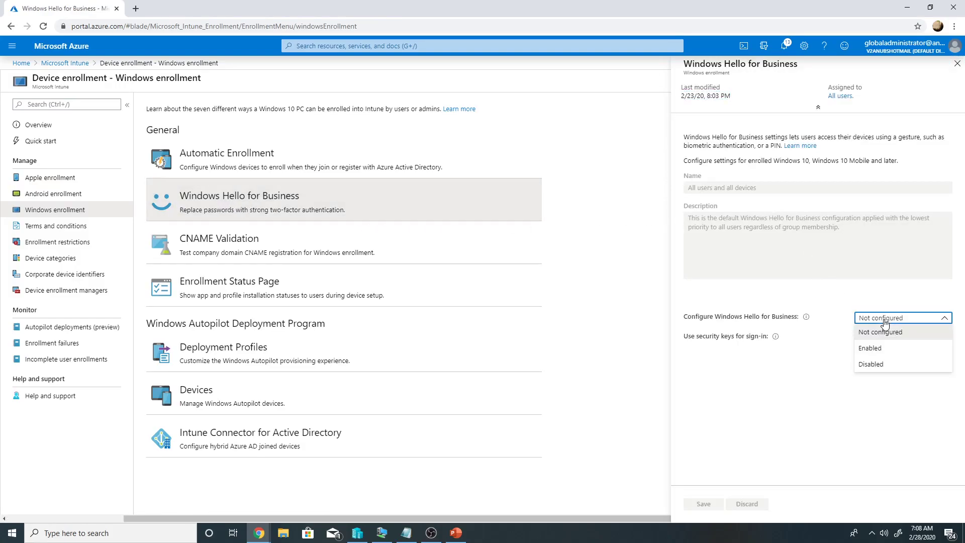
left_click(870, 348)
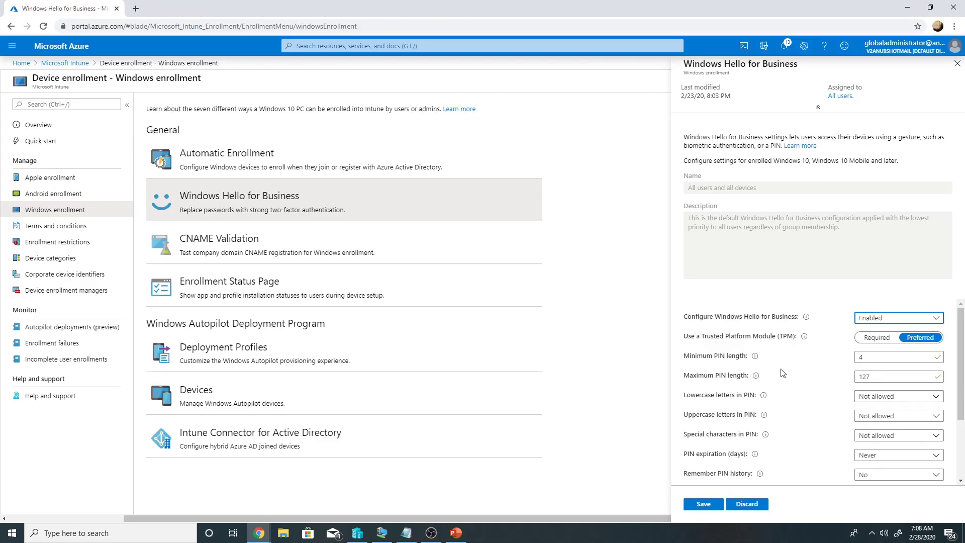
left_click(899, 317)
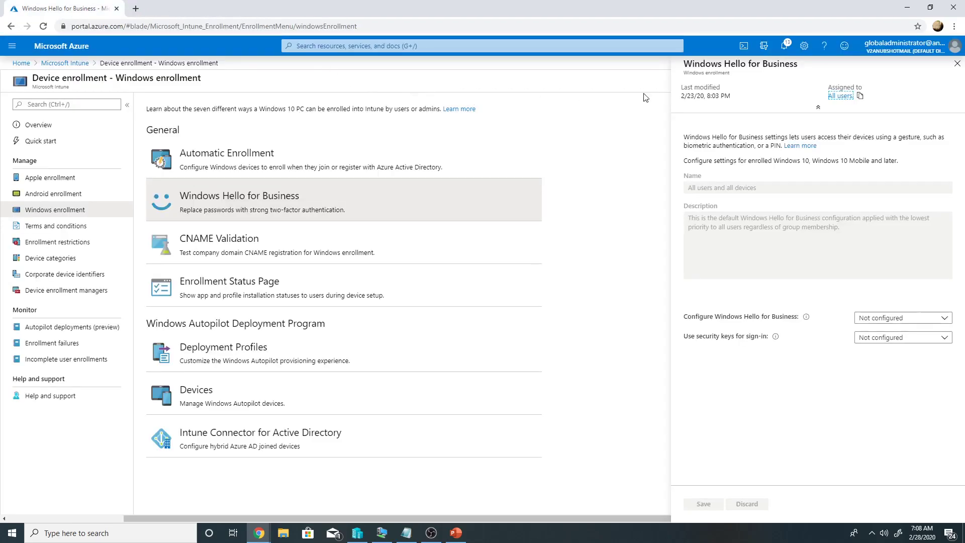
mouse_move(378, 340)
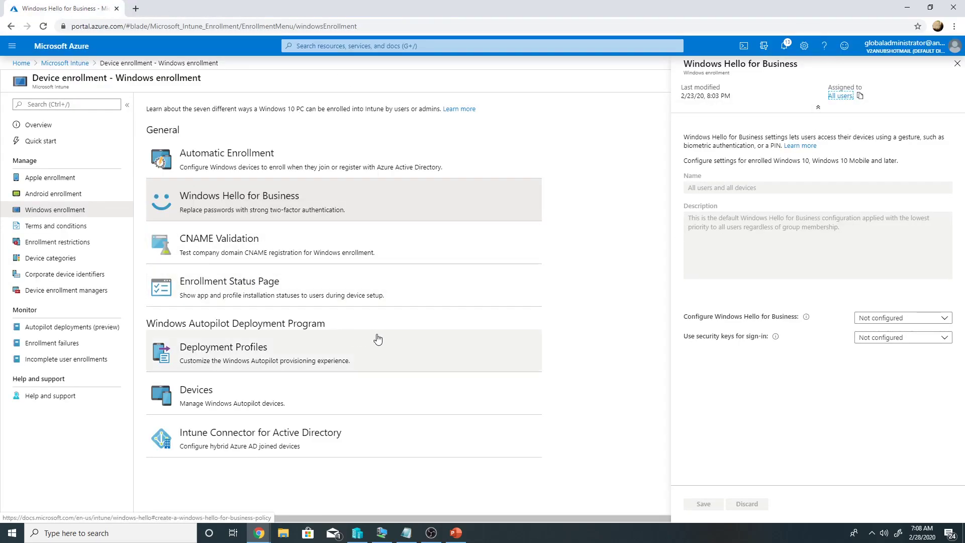
mouse_move(444, 336)
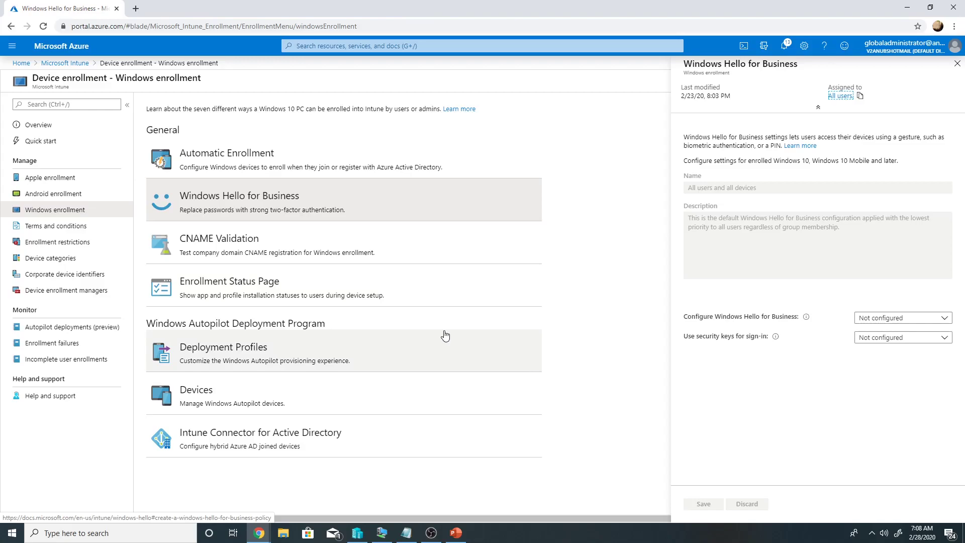
mouse_move(469, 324)
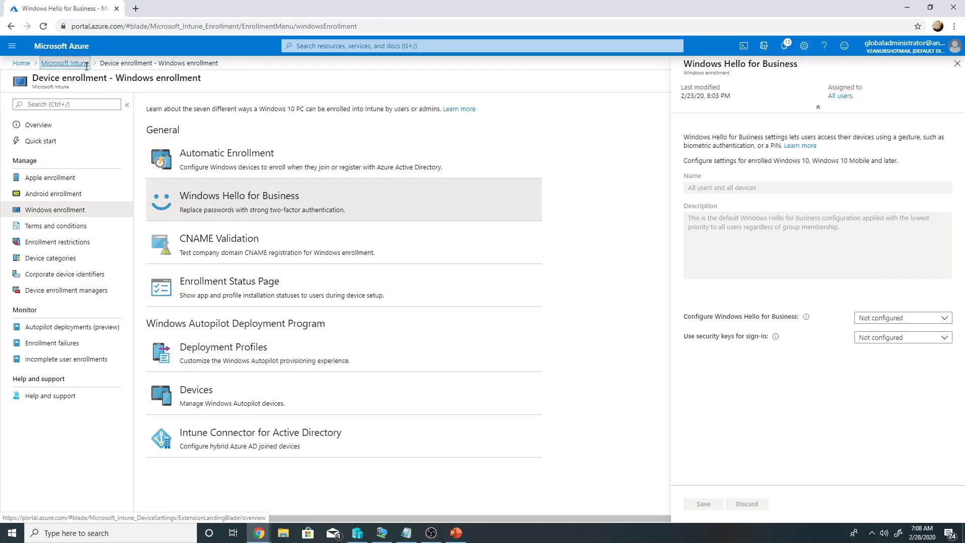
- Begin a new Windows 10 and later Custom configuration profile, then close its empty OMA-URI settings pane
left_click(64, 63)
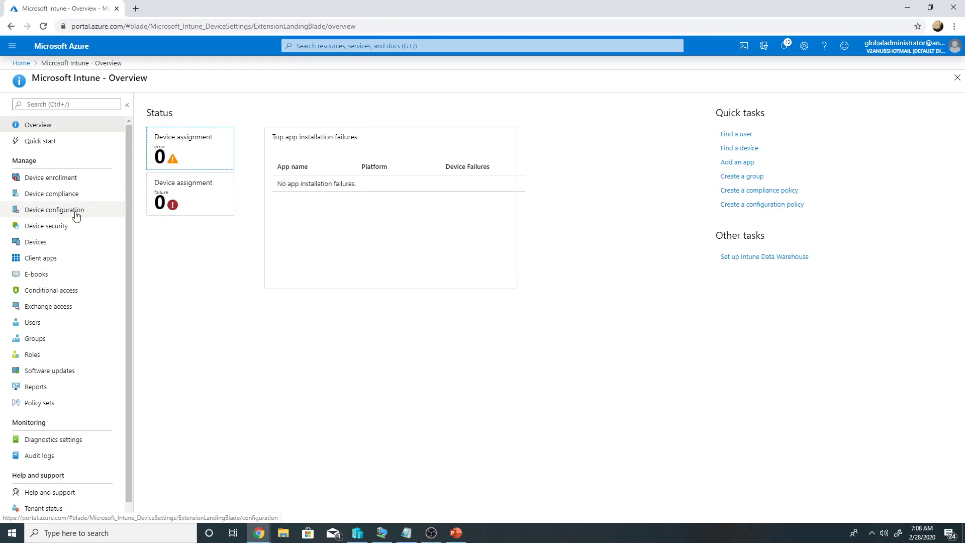
left_click(55, 209)
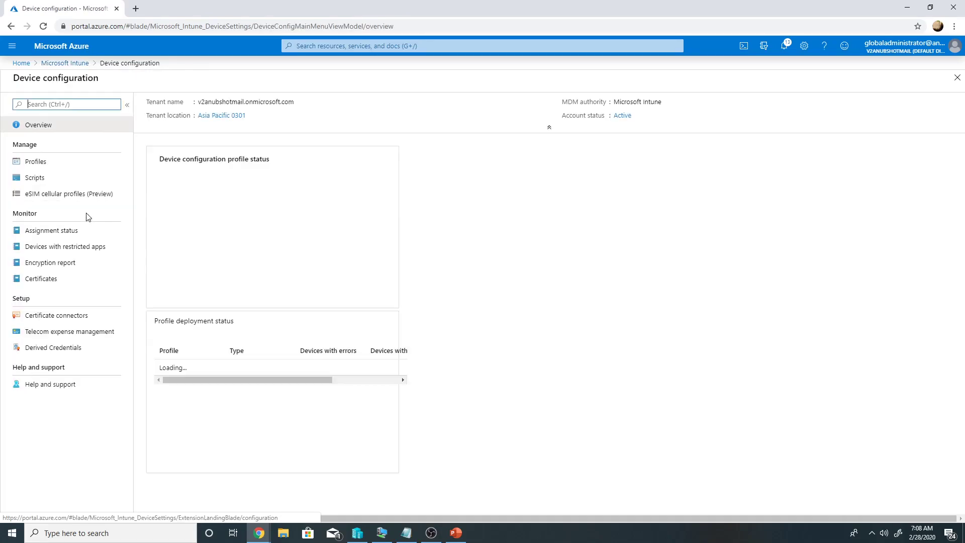
left_click(37, 161)
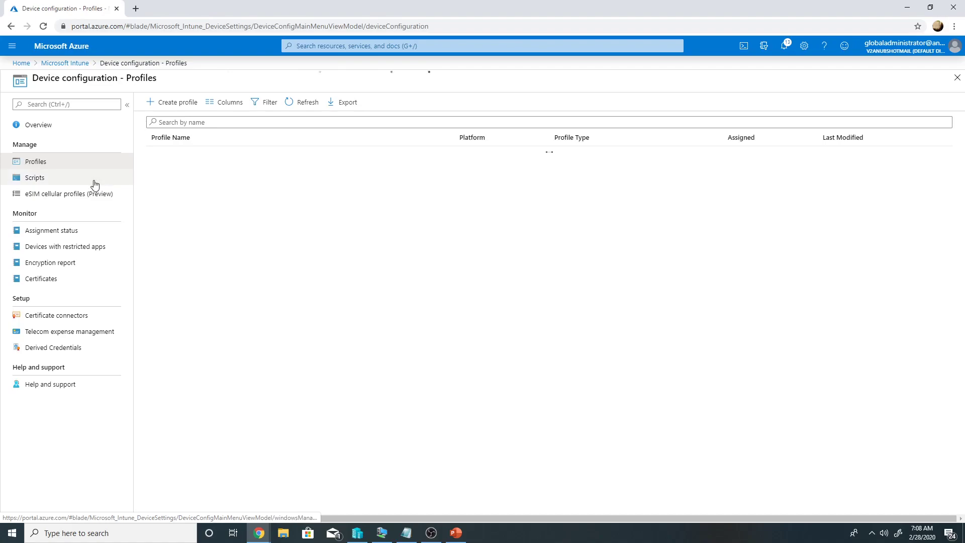
left_click(176, 102)
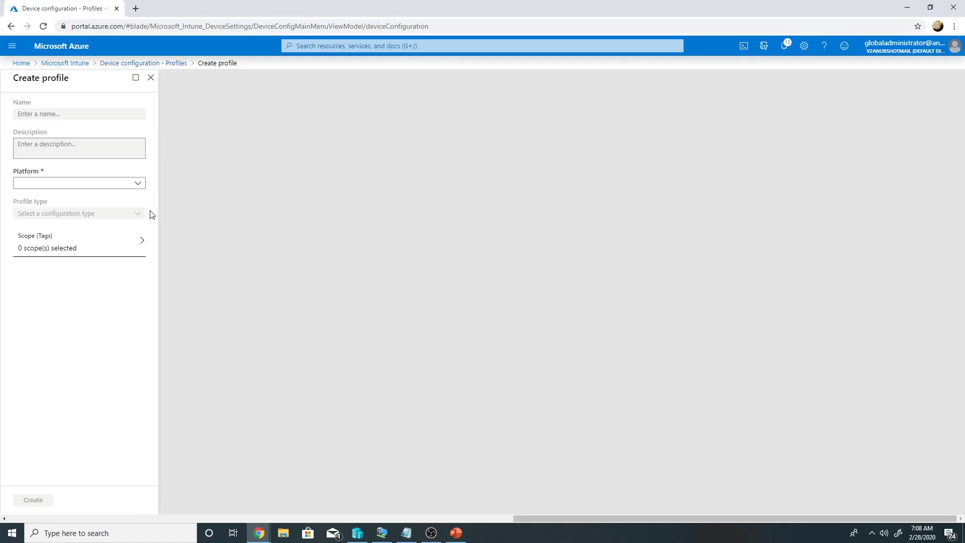
left_click(79, 183)
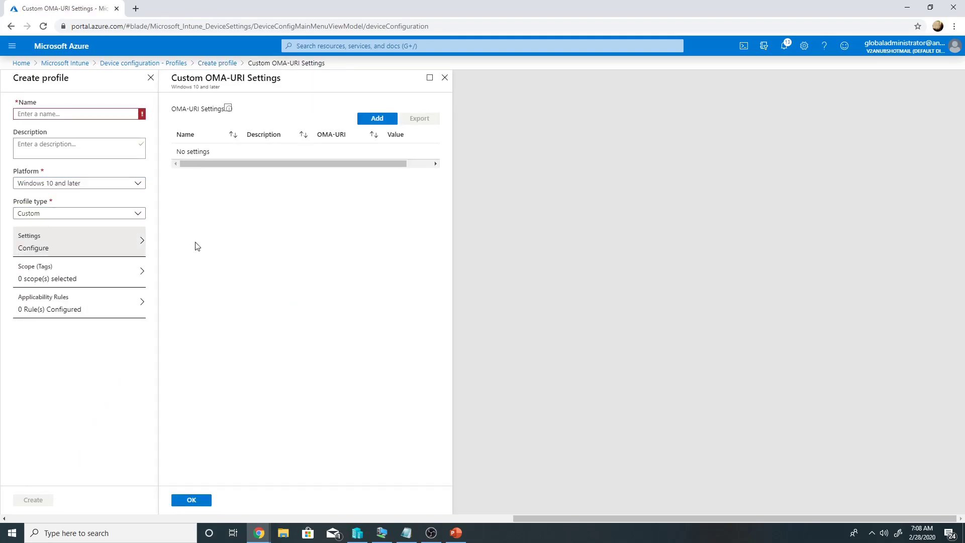
mouse_move(285, 203)
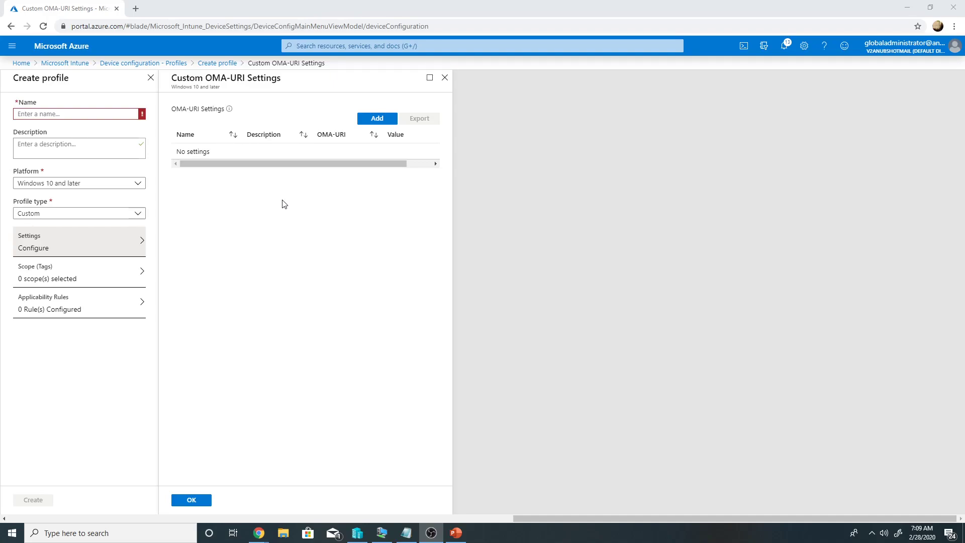
mouse_move(430, 78)
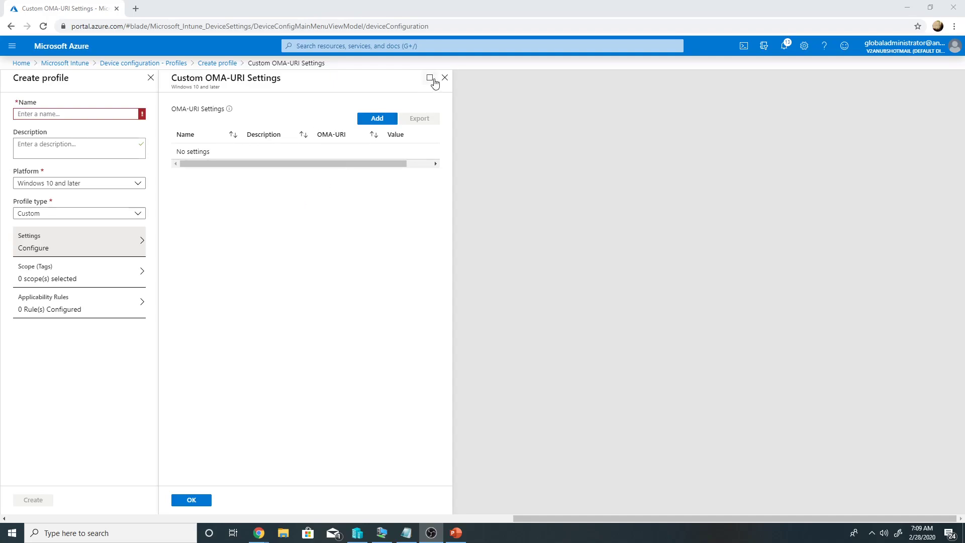
left_click(445, 77)
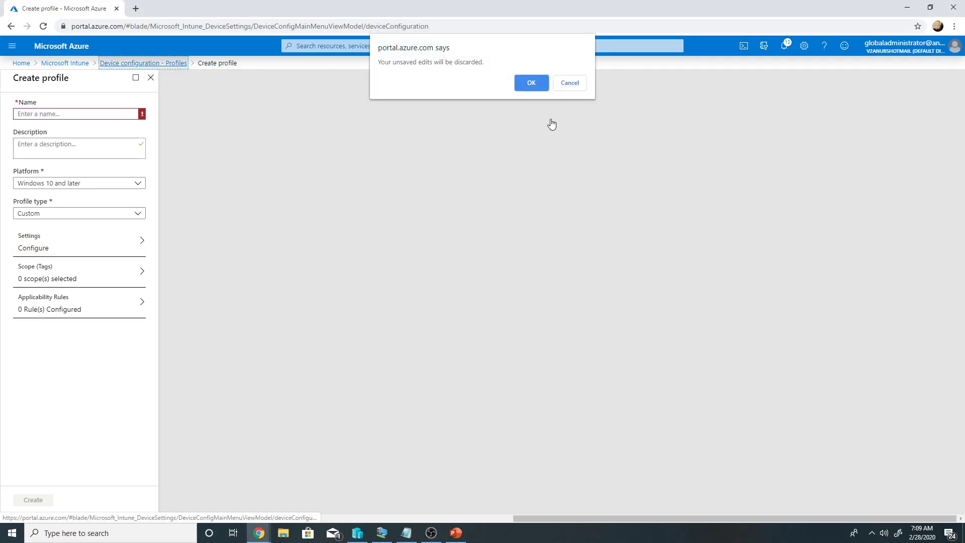
- Discard the unsaved profile draft and read through the PassportForWork CSP documentation
left_click(531, 82)
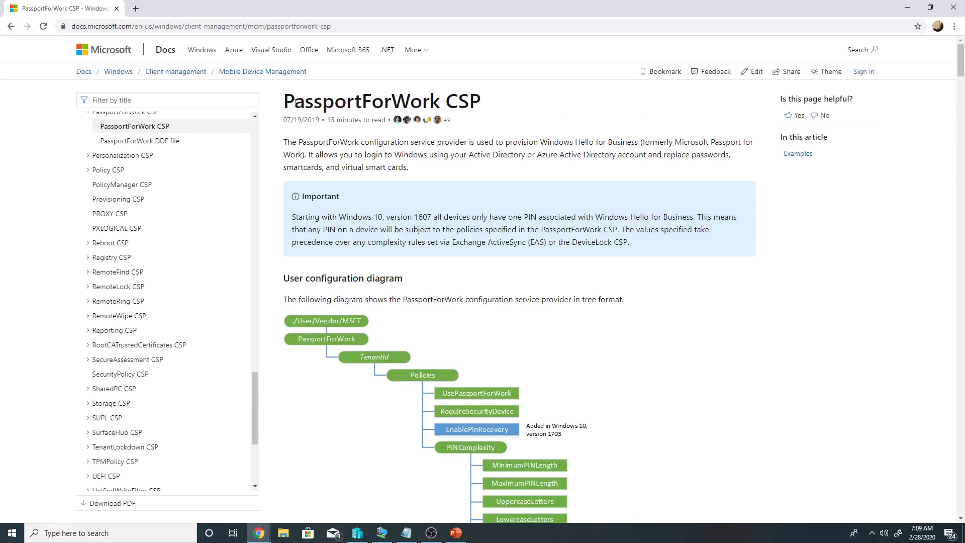
mouse_move(490, 153)
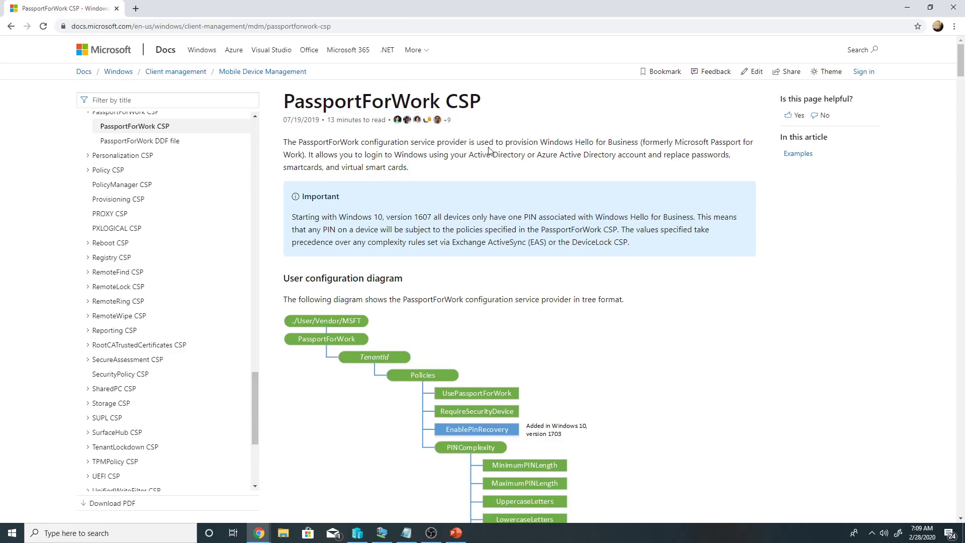
scroll("down", 3)
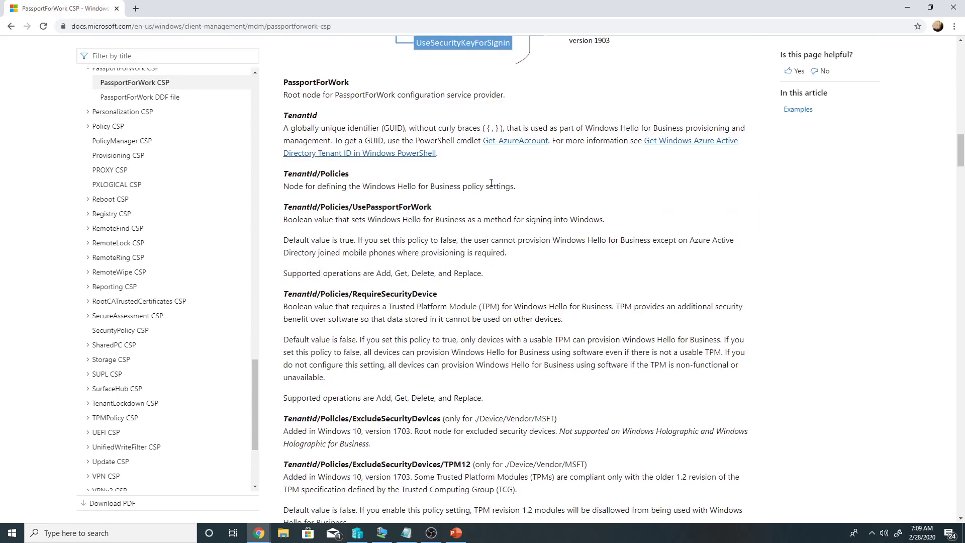
scroll("down", 3)
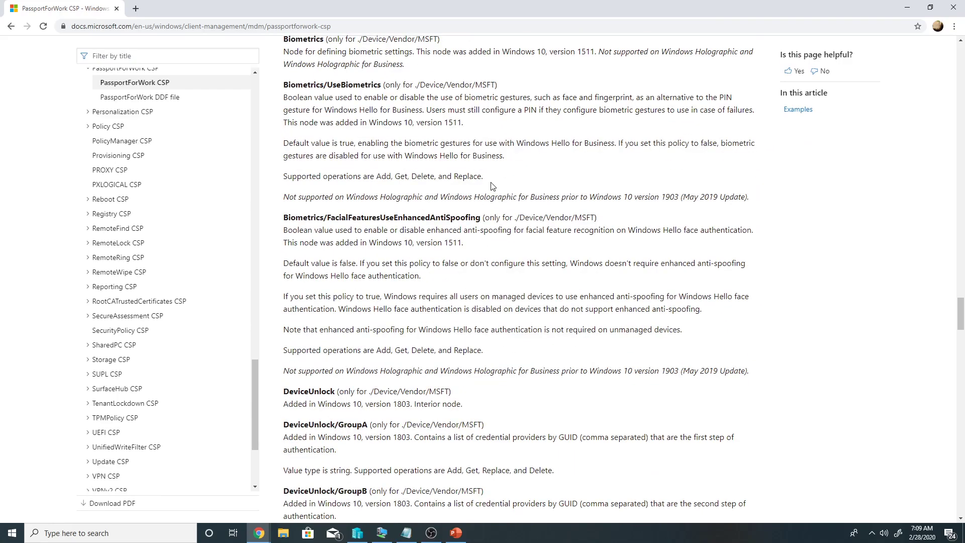
scroll("down", 3)
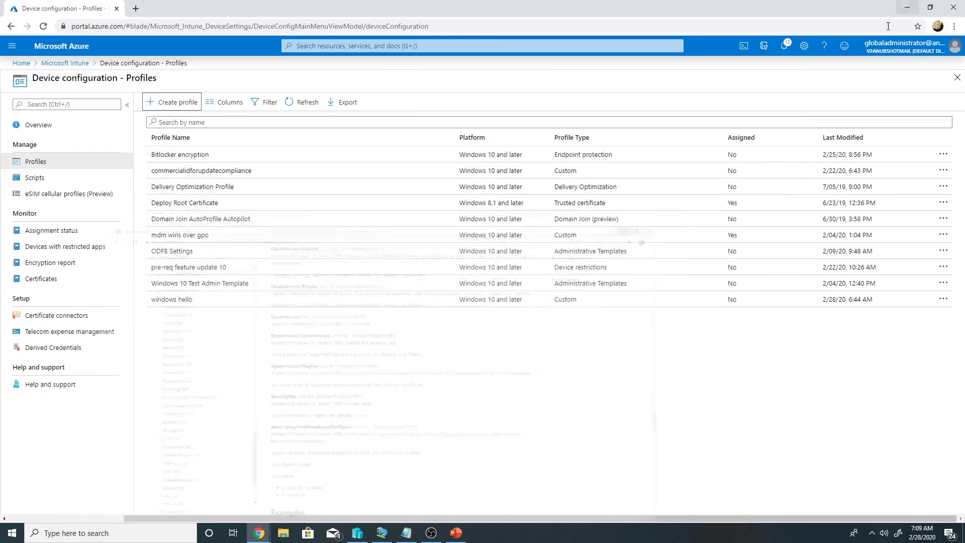
- Bring up the Notepad list of PassportForWork OMA-URI paths and values
left_click(406, 533)
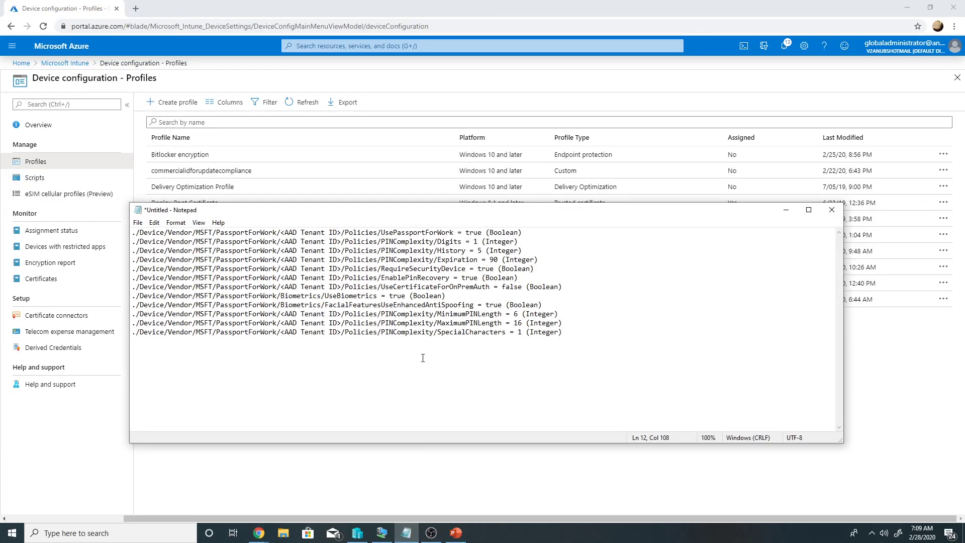
mouse_move(427, 346)
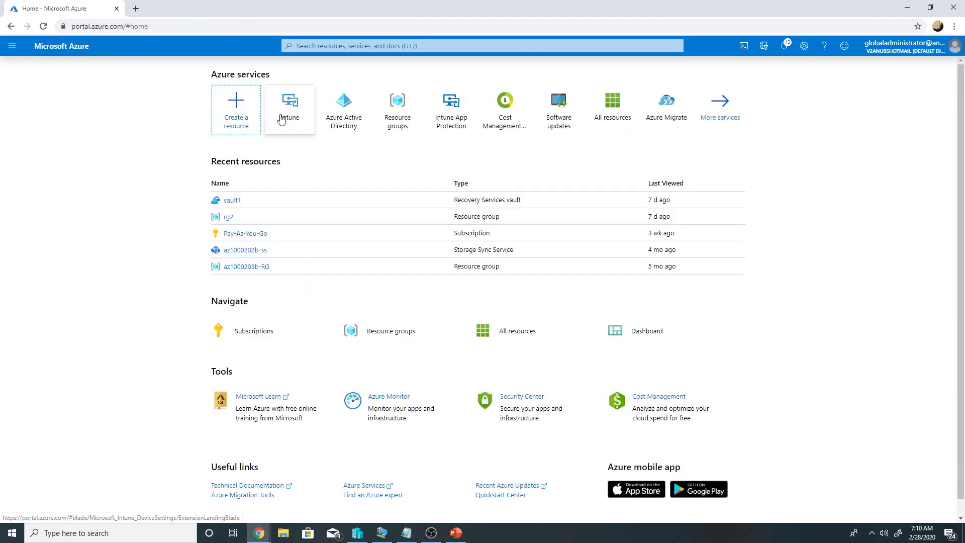
- Review the 'windows hello' profile's properties and its twelve PassportForWork OMA-URI entries, then close the panel
left_click(344, 100)
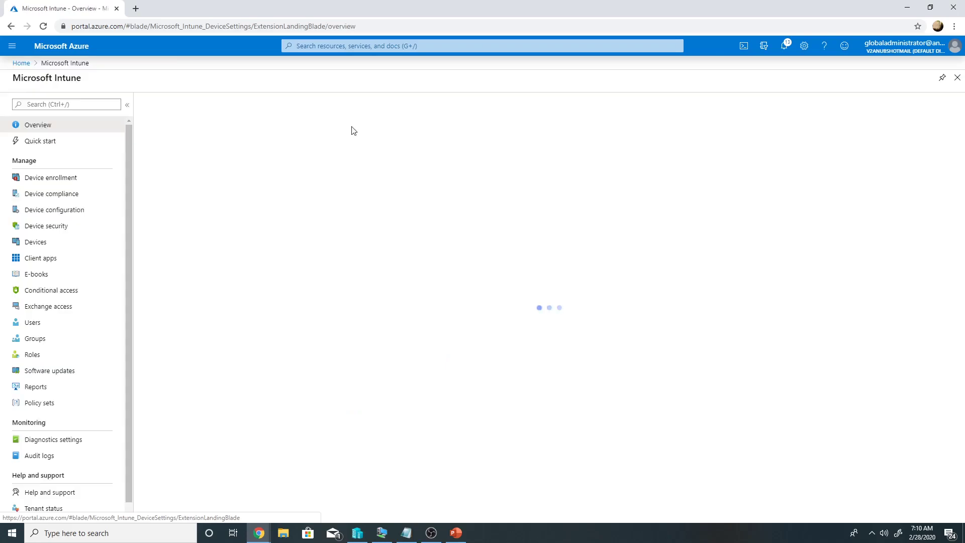
left_click(54, 209)
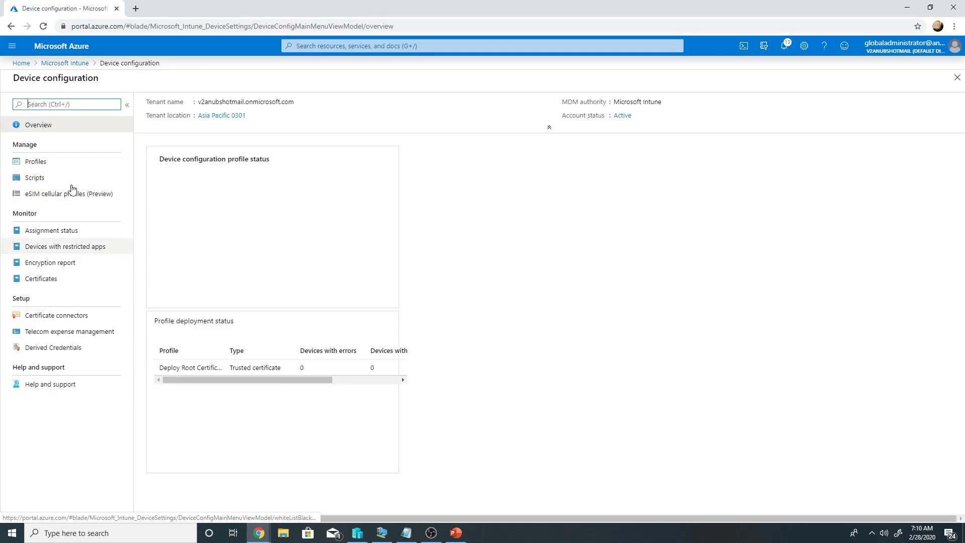
left_click(35, 160)
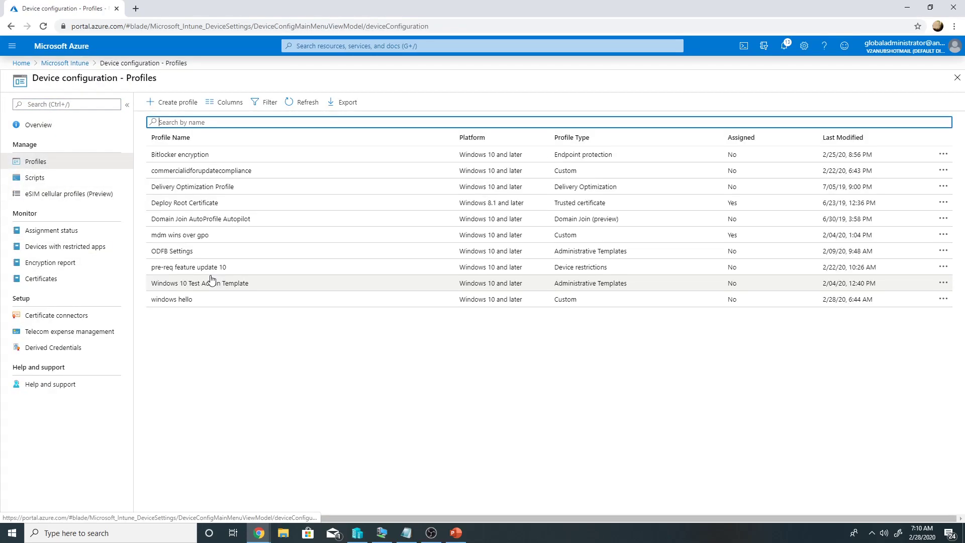
left_click(171, 300)
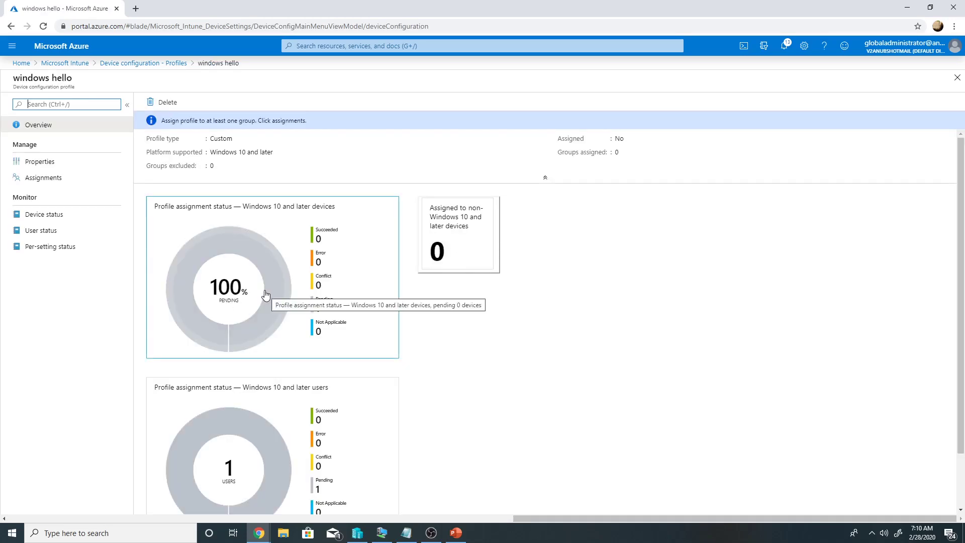
left_click(39, 161)
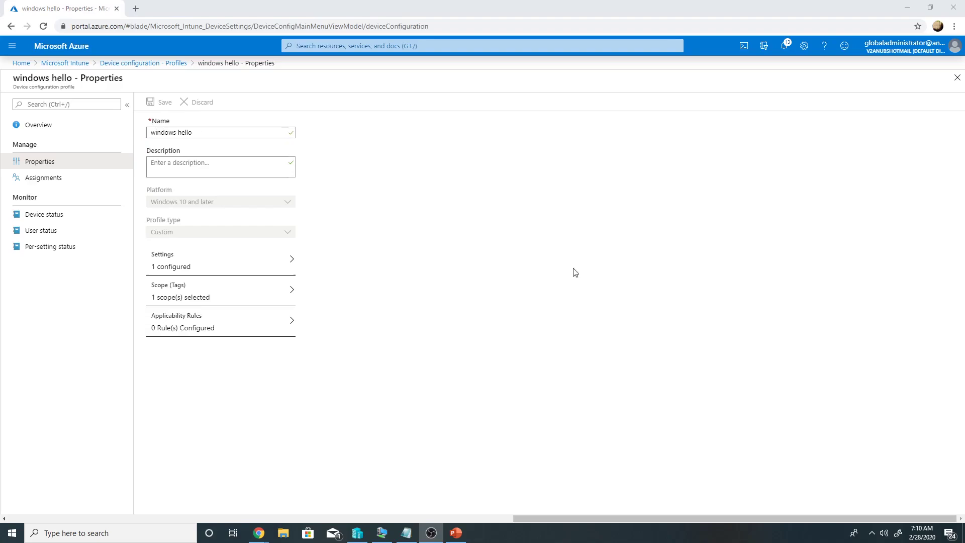
left_click(212, 260)
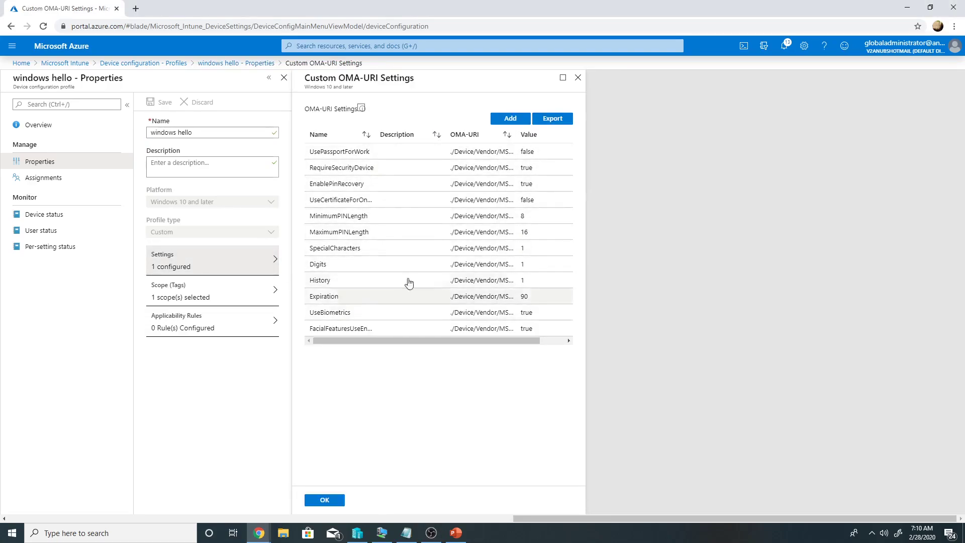
mouse_move(626, 426)
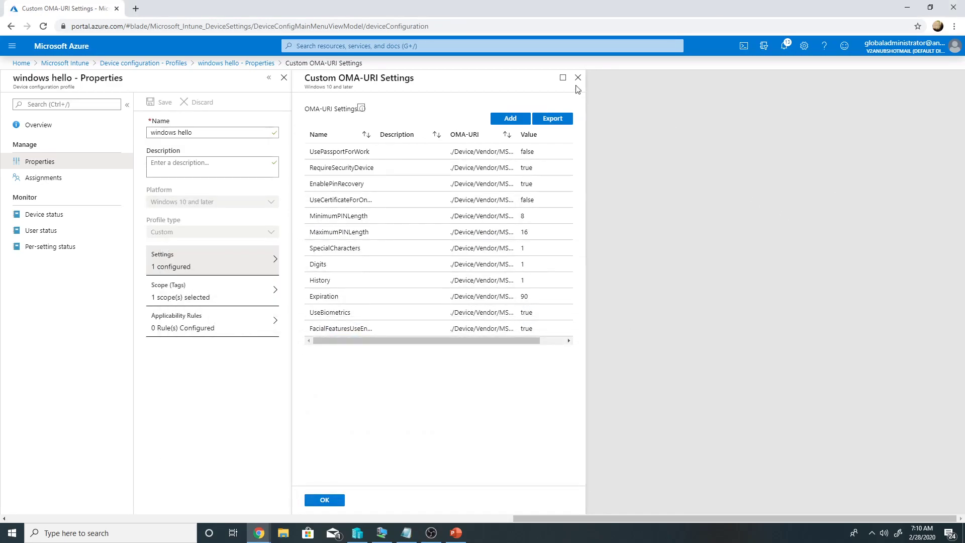
left_click(578, 78)
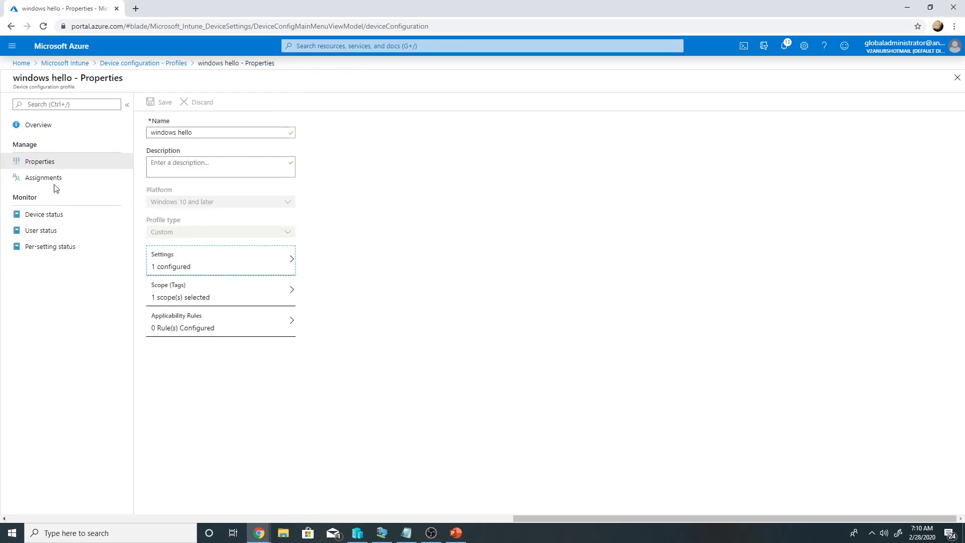
- Include the Win10AADJoin group in the profile's assignments and save, then switch to the VM
left_click(42, 177)
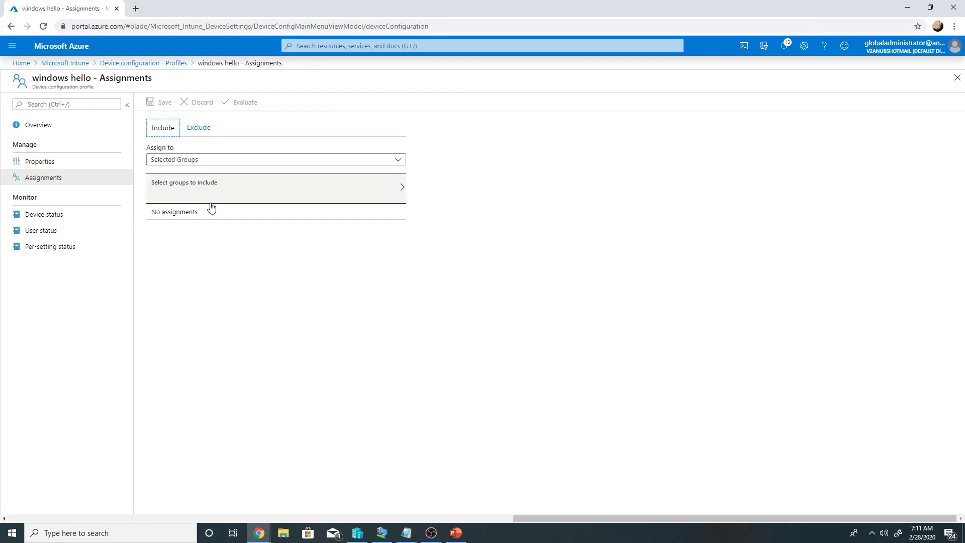
left_click(275, 187)
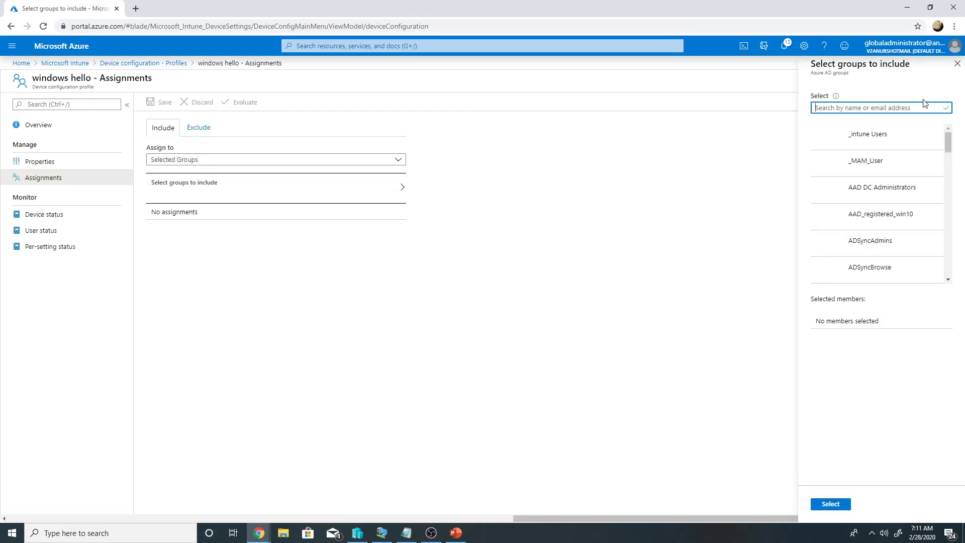
type("win10aa")
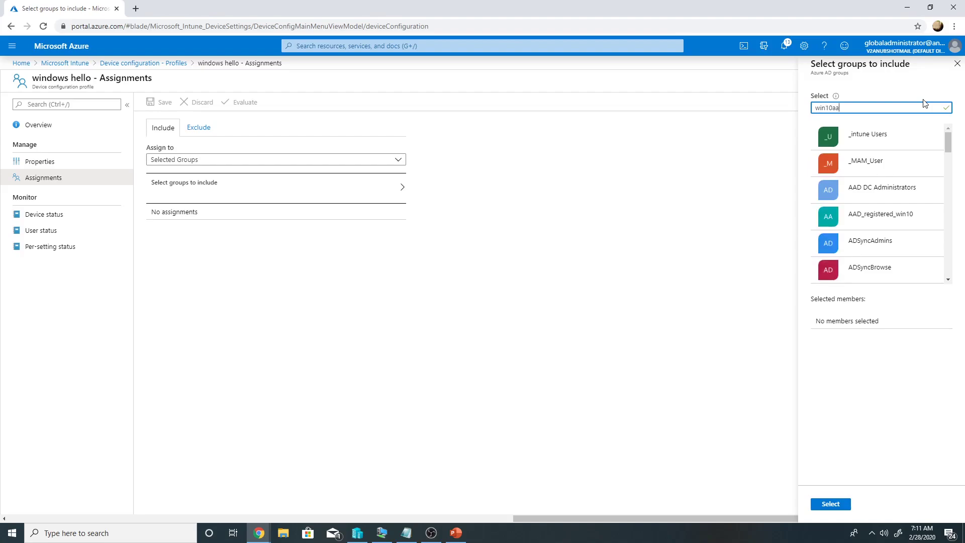
left_click(881, 136)
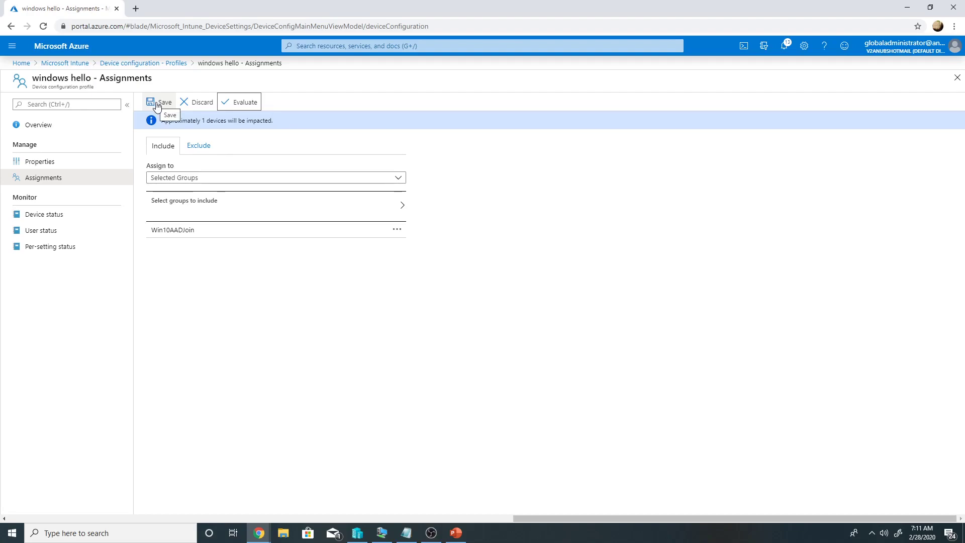
left_click(159, 101)
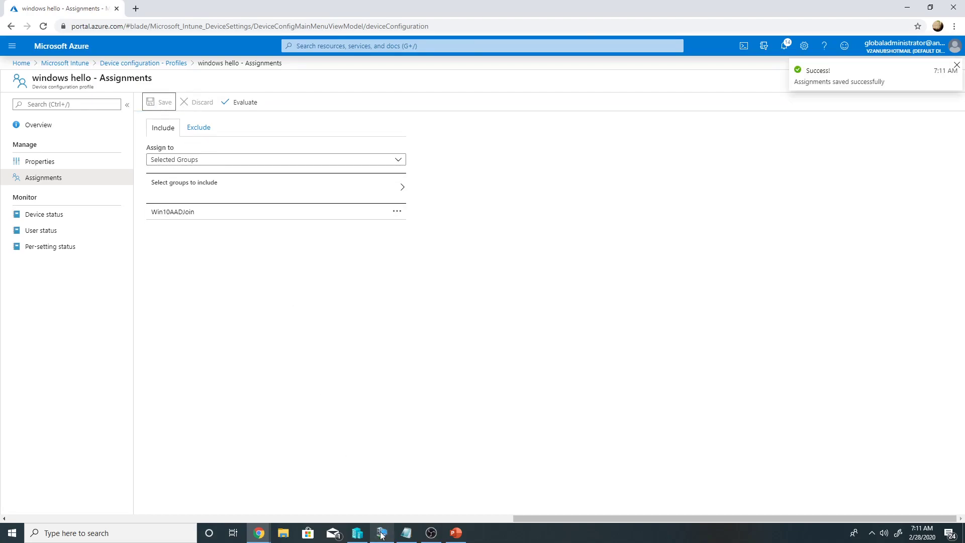
left_click(382, 533)
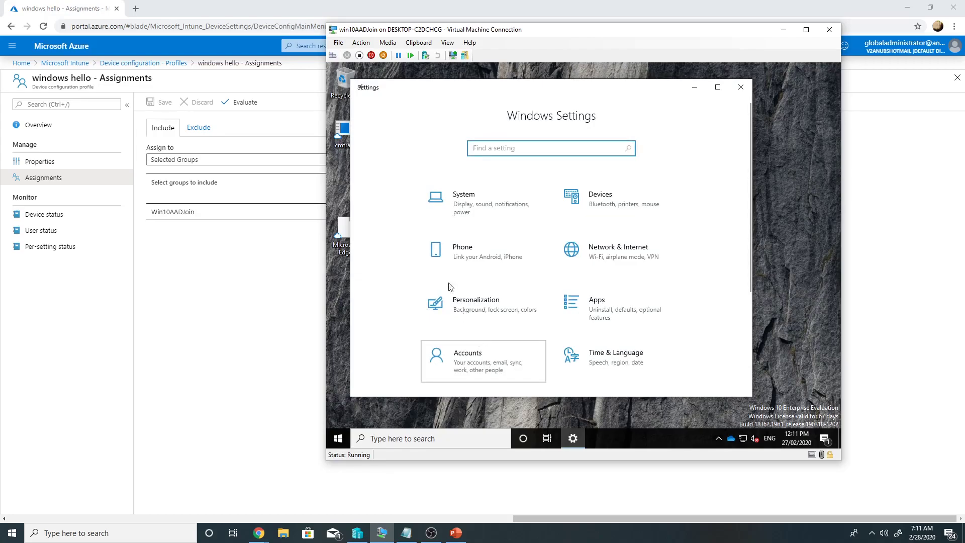
- In the VM's Access work or school settings, sync the Azure AD connection with the management server
left_click(482, 361)
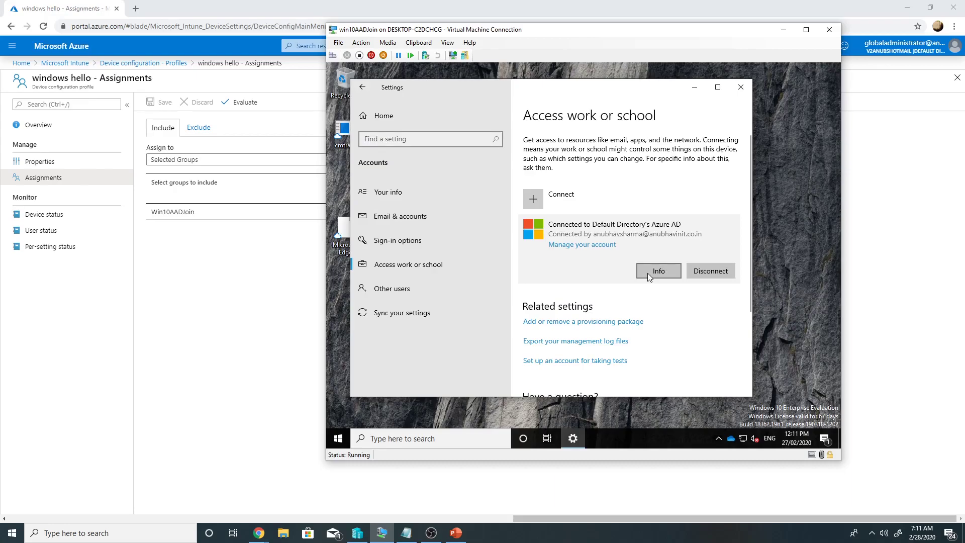
left_click(658, 271)
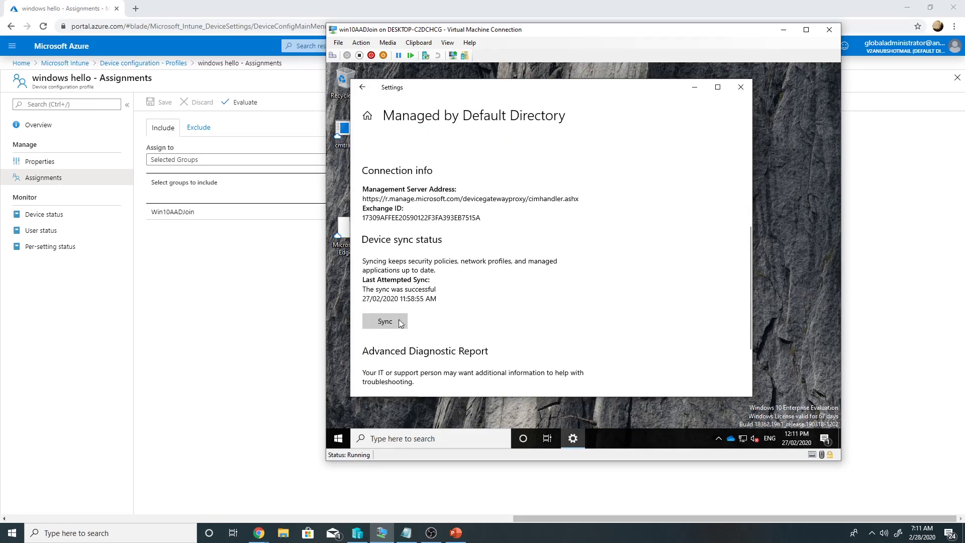
left_click(384, 321)
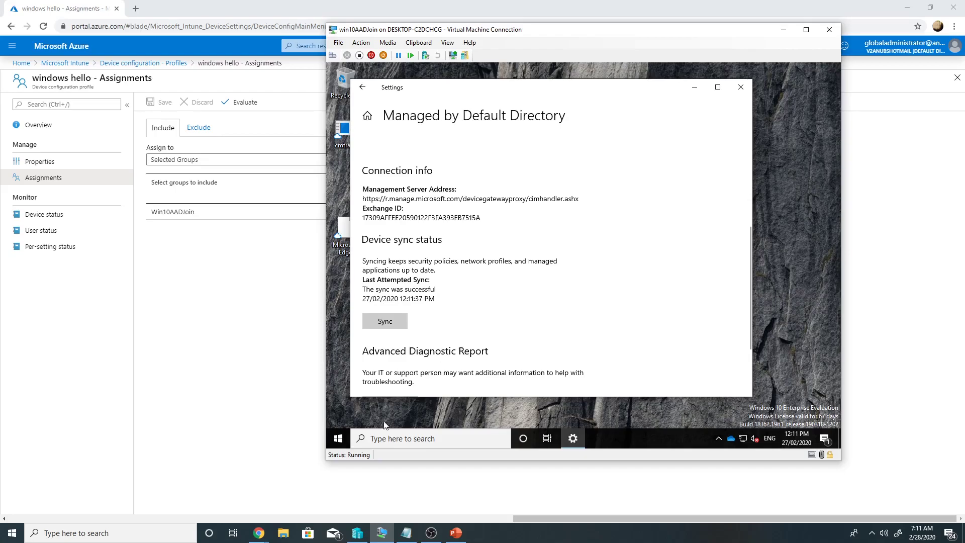
left_click(337, 438)
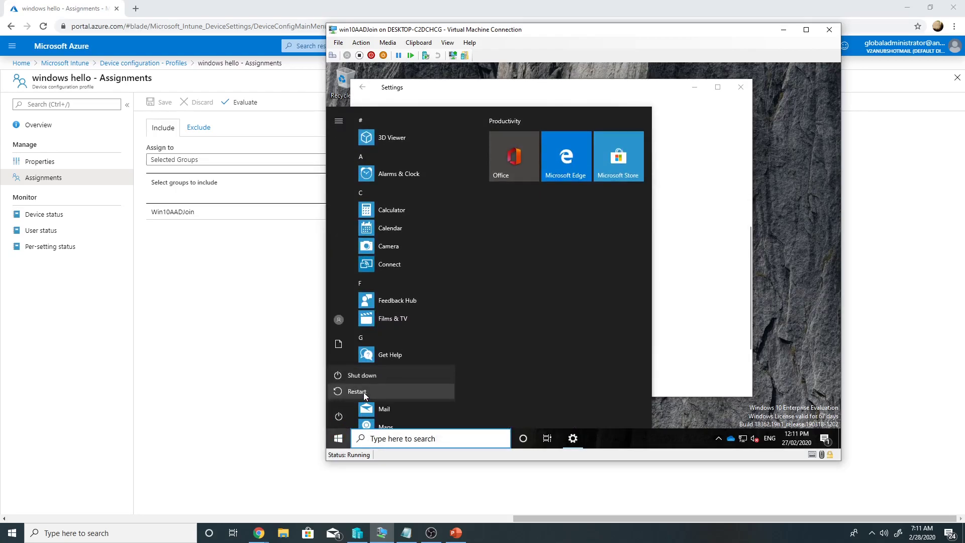
mouse_move(365, 395)
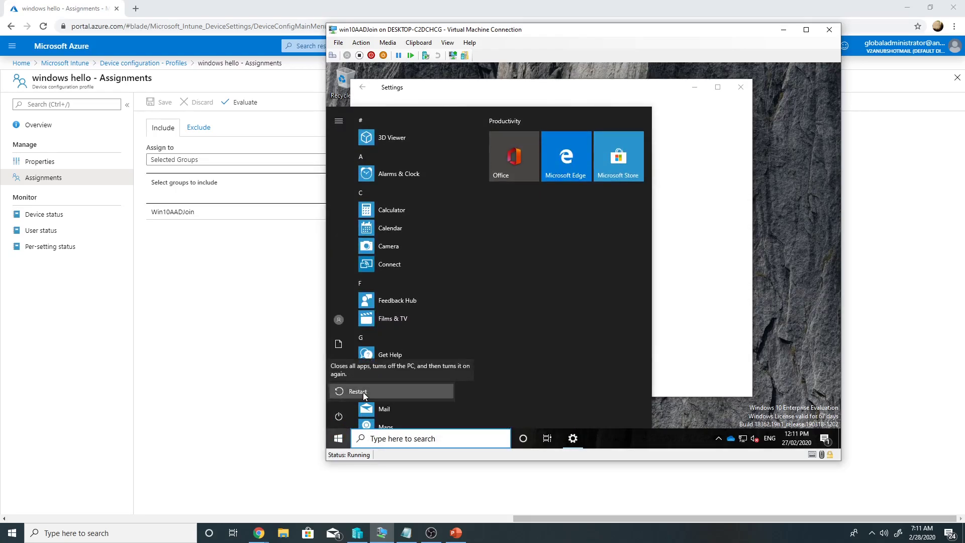
- Restart the VM and sign back in with the account password
left_click(358, 392)
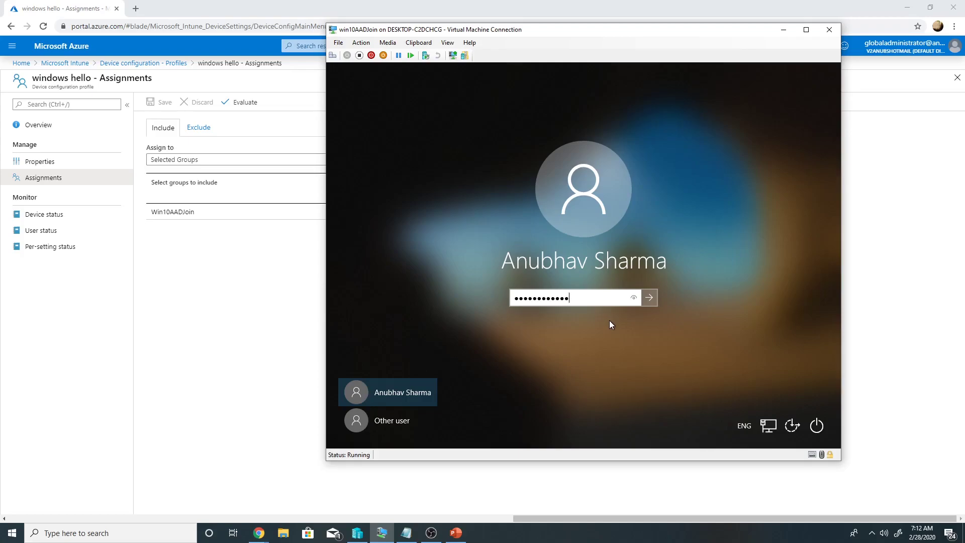
left_click(649, 297)
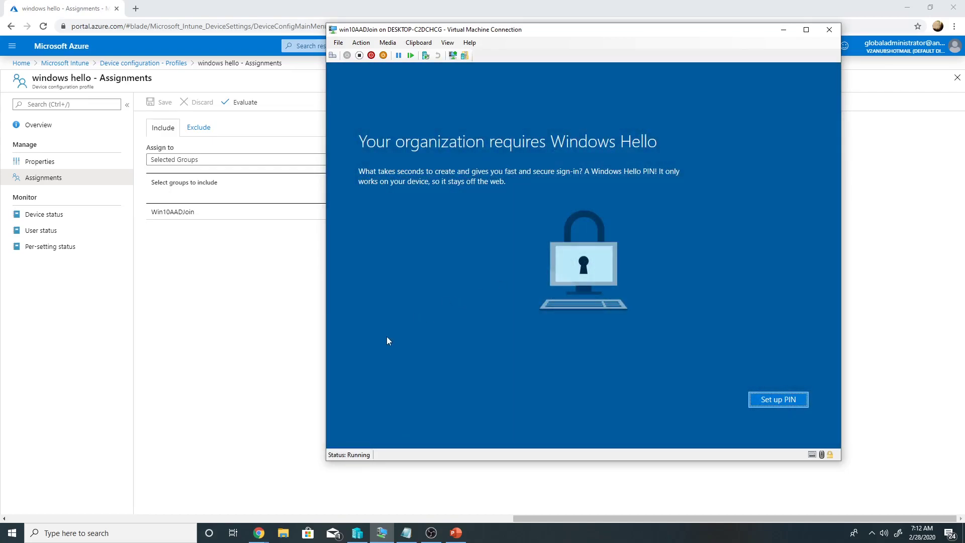
left_click(779, 400)
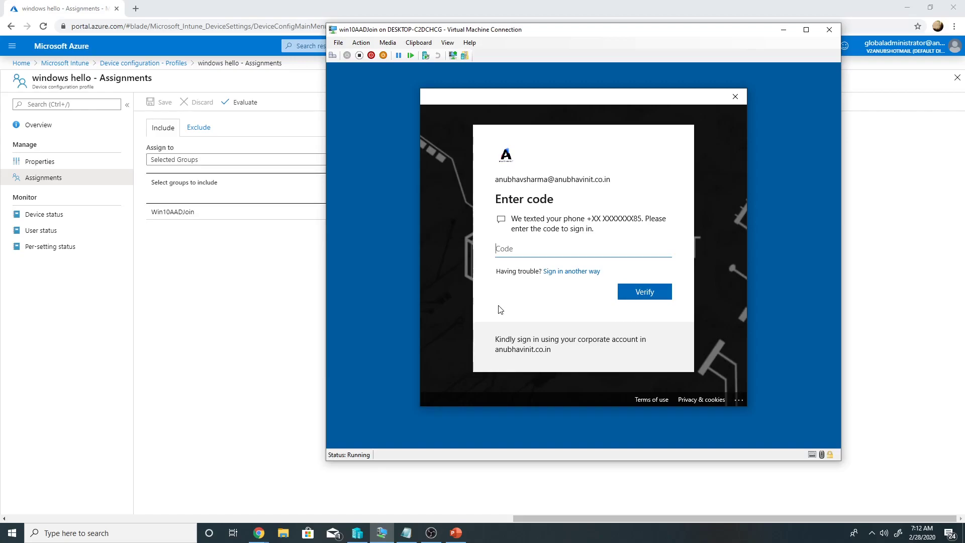
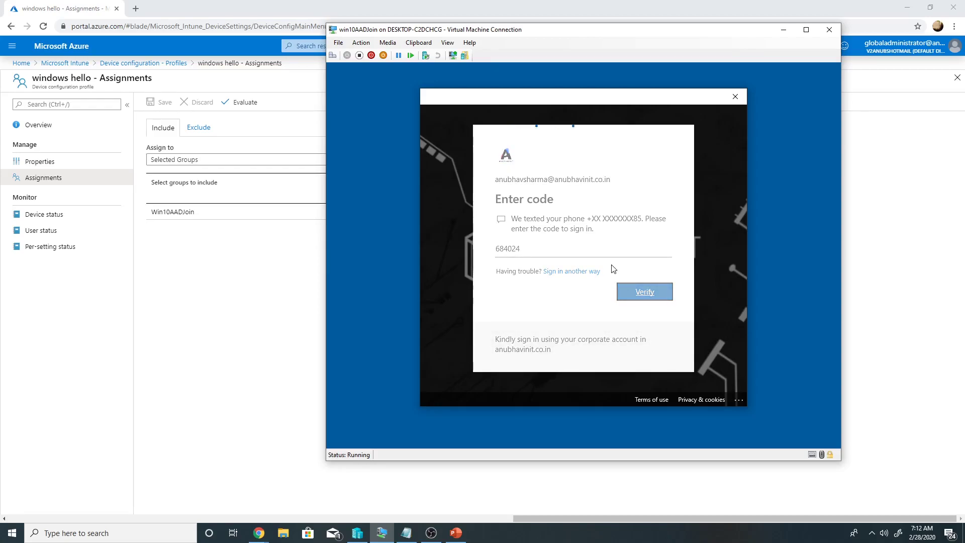
left_click(645, 292)
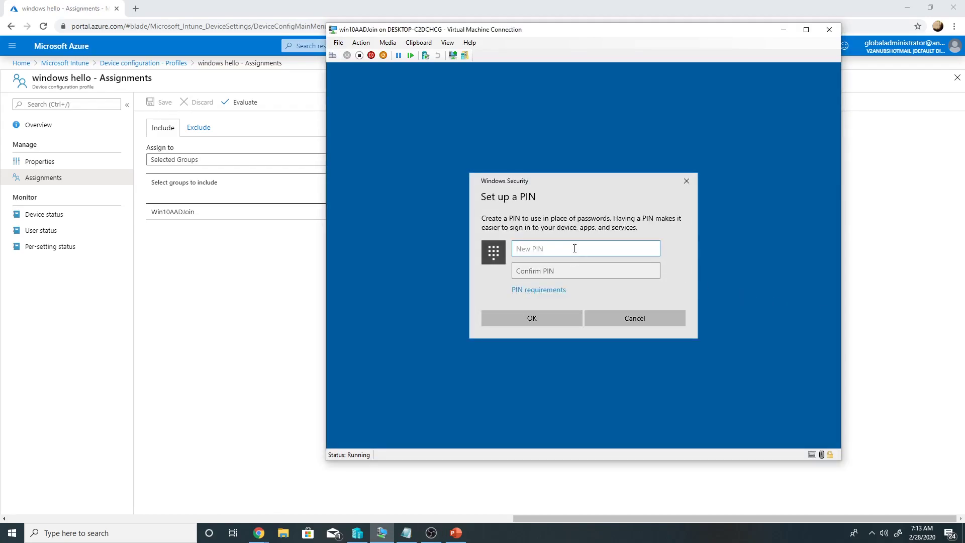
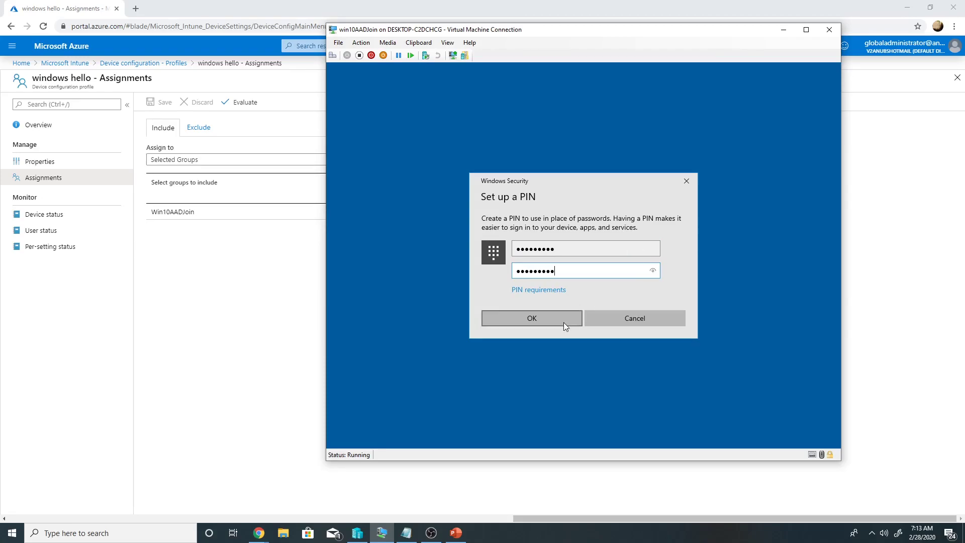
left_click(532, 318)
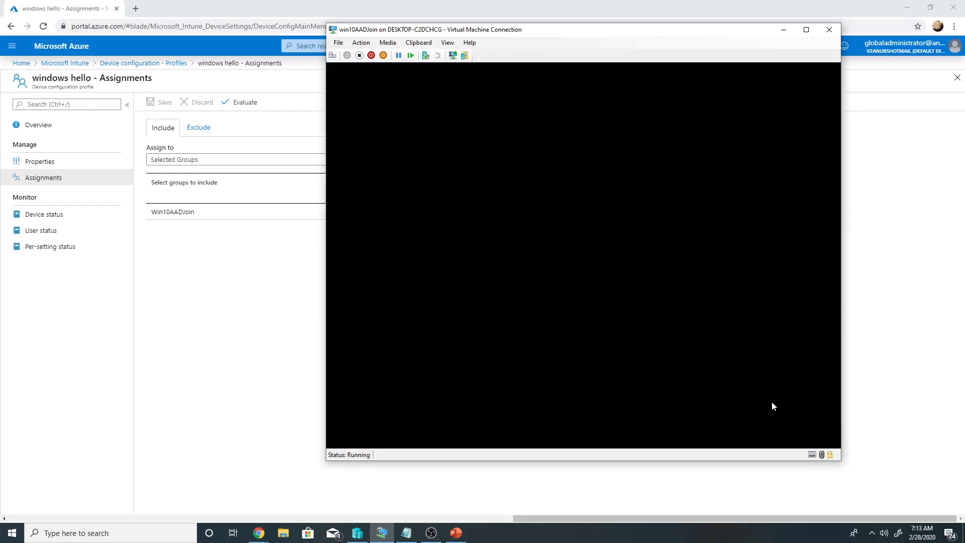
- Sign out via logoff, then sign back in from the lock screen using the Windows Hello PIN
left_click(338, 439)
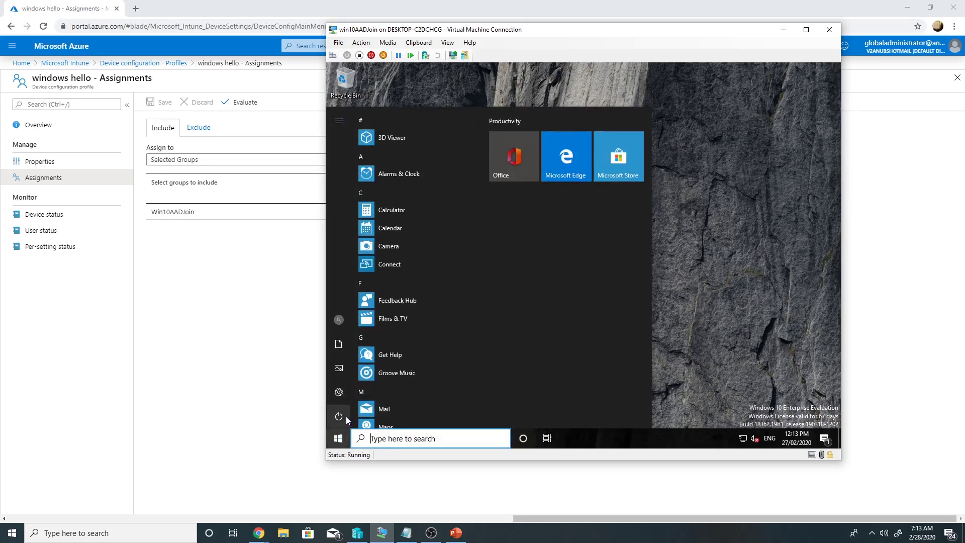
type("logoff")
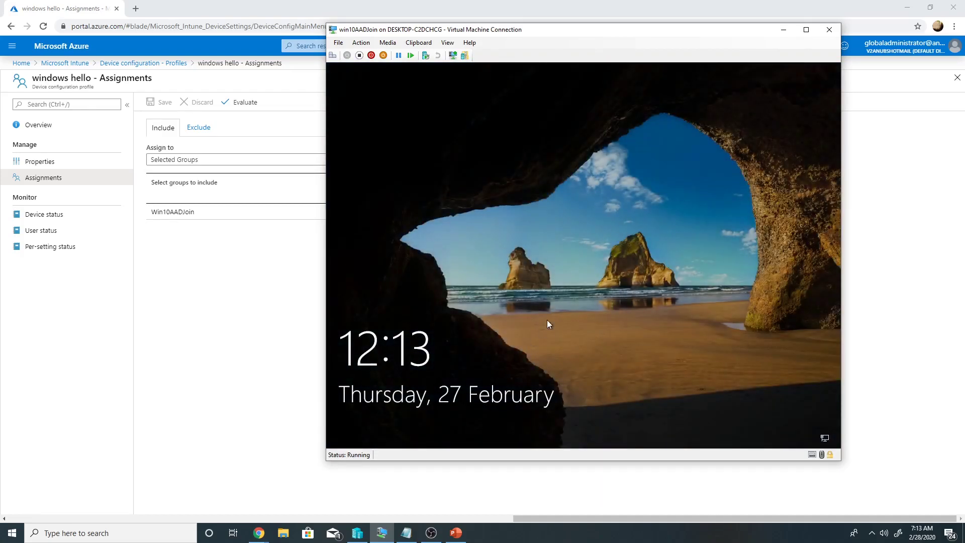
left_click(549, 324)
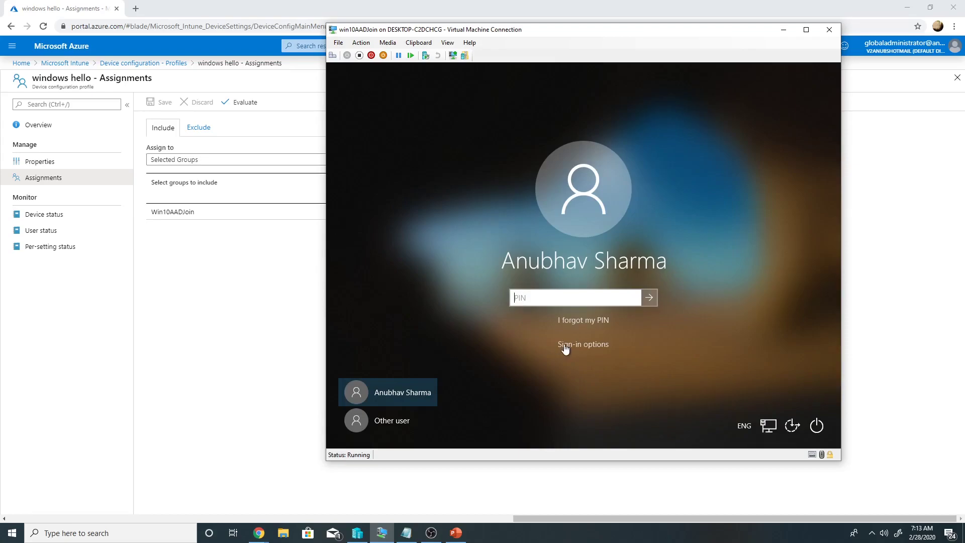
left_click(583, 344)
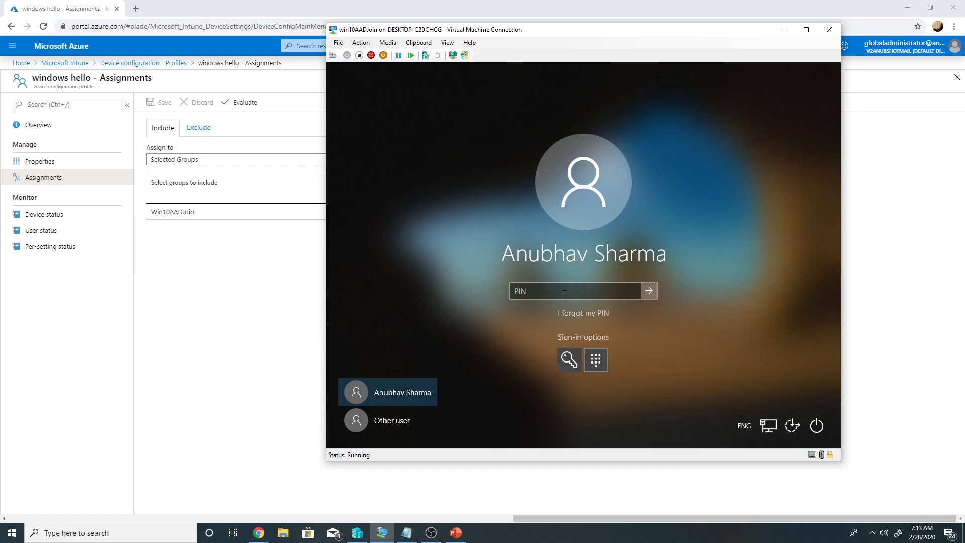
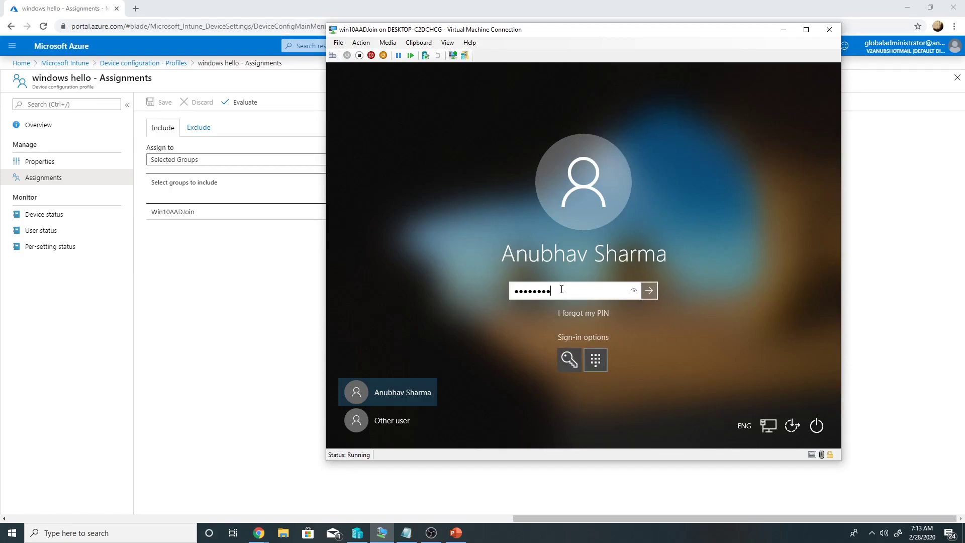
left_click(650, 290)
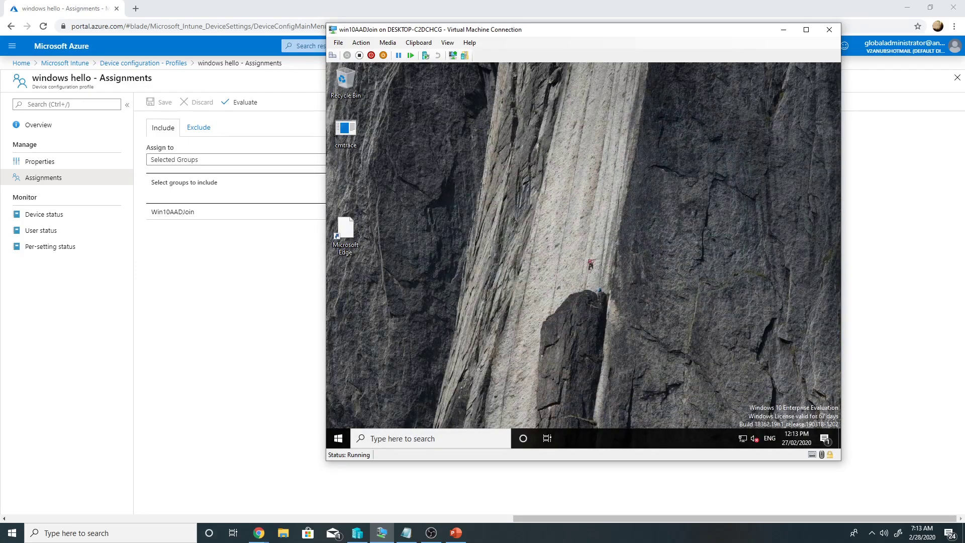
left_click(338, 439)
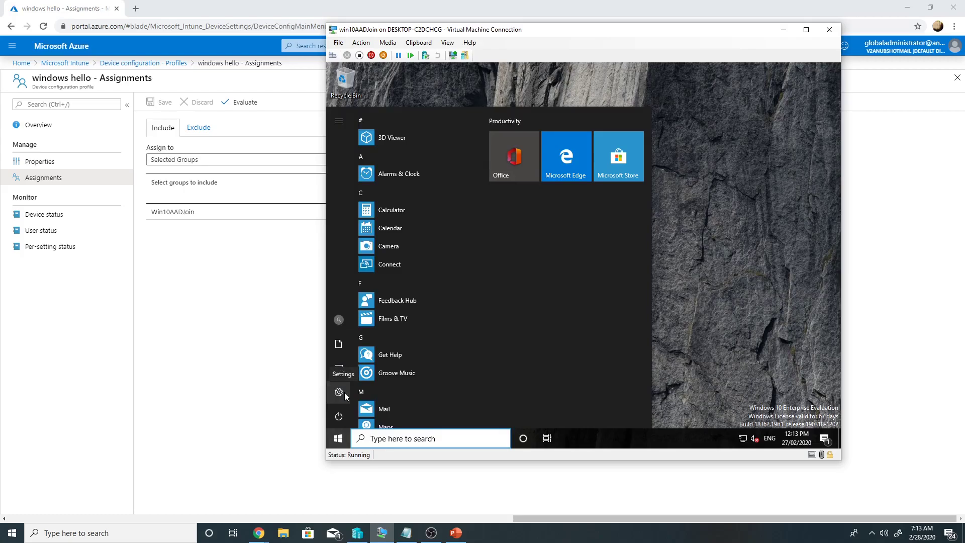
- Reach Sign-in options in the VM's Settings under Accounts
left_click(338, 391)
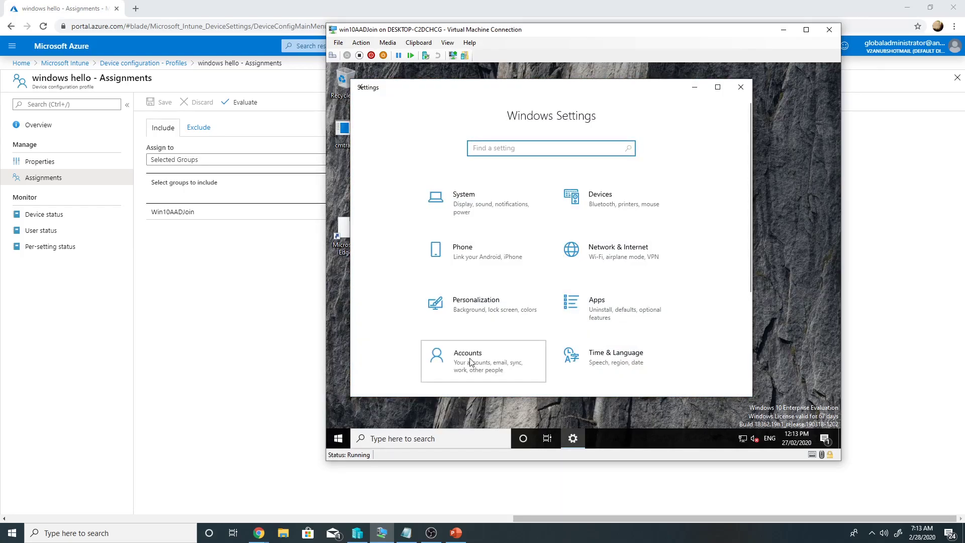
left_click(483, 361)
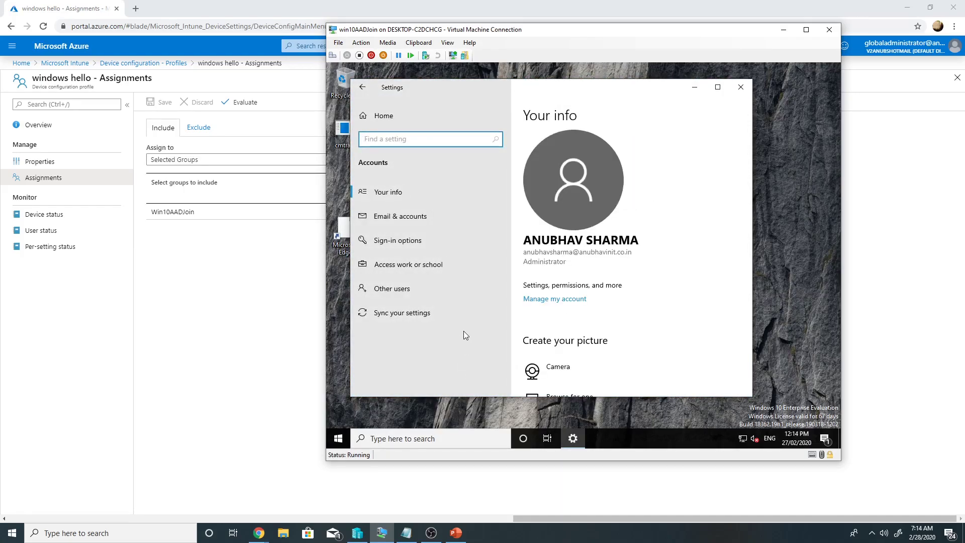
mouse_move(424, 246)
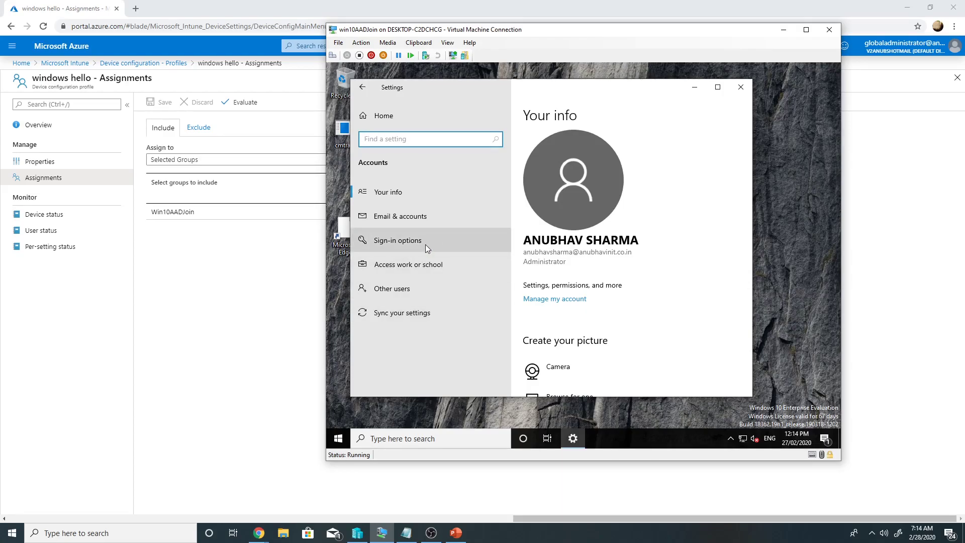
left_click(396, 240)
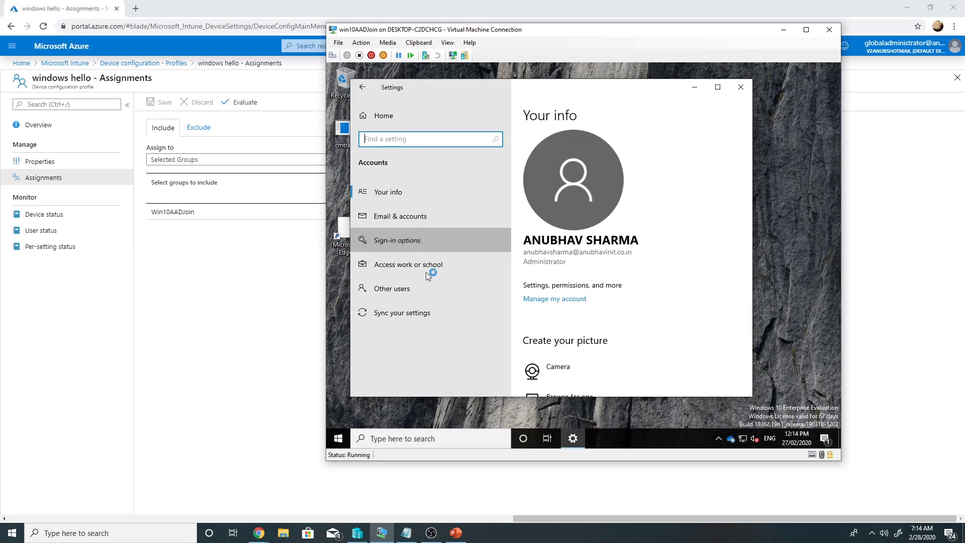
left_click(397, 240)
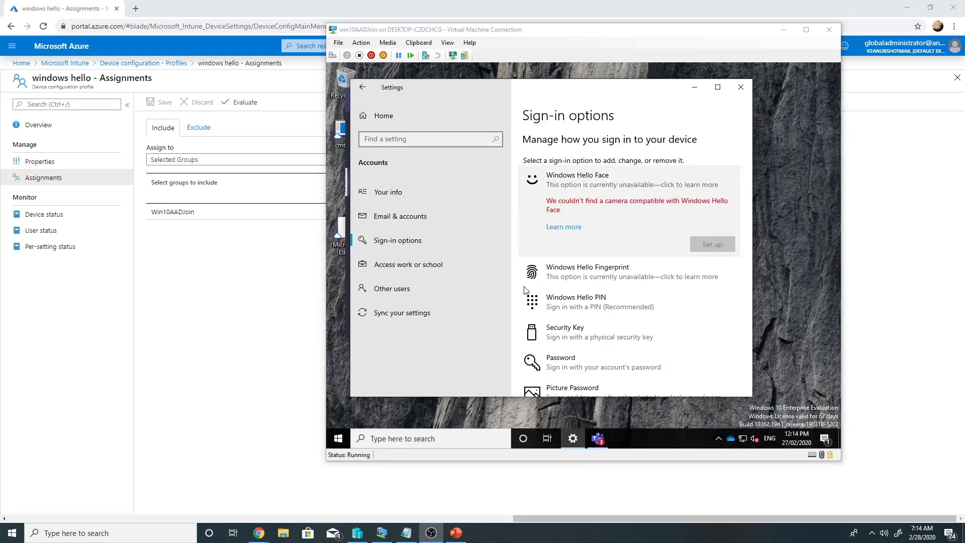
mouse_move(636, 236)
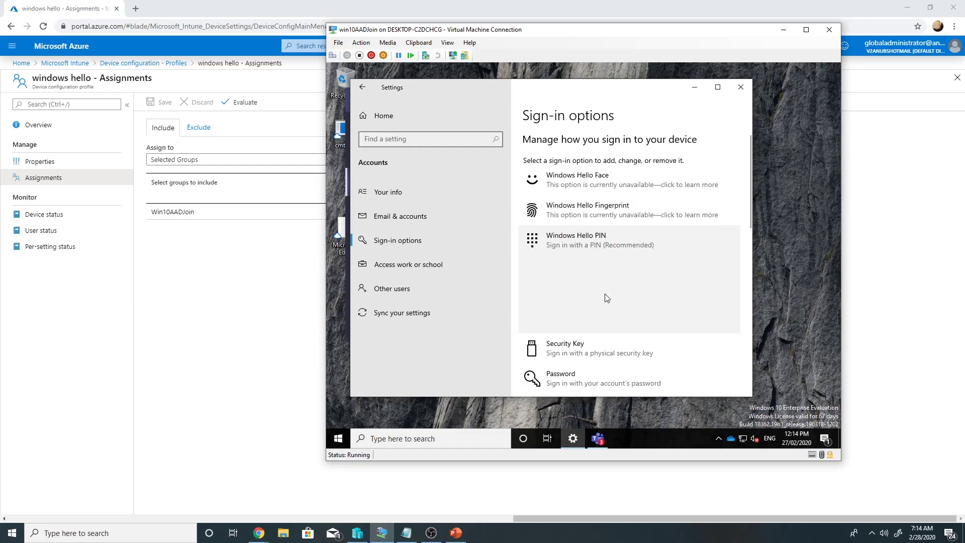
- Expand Windows Hello PIN to confirm it is set up, then head to Start to sign out
left_click(599, 239)
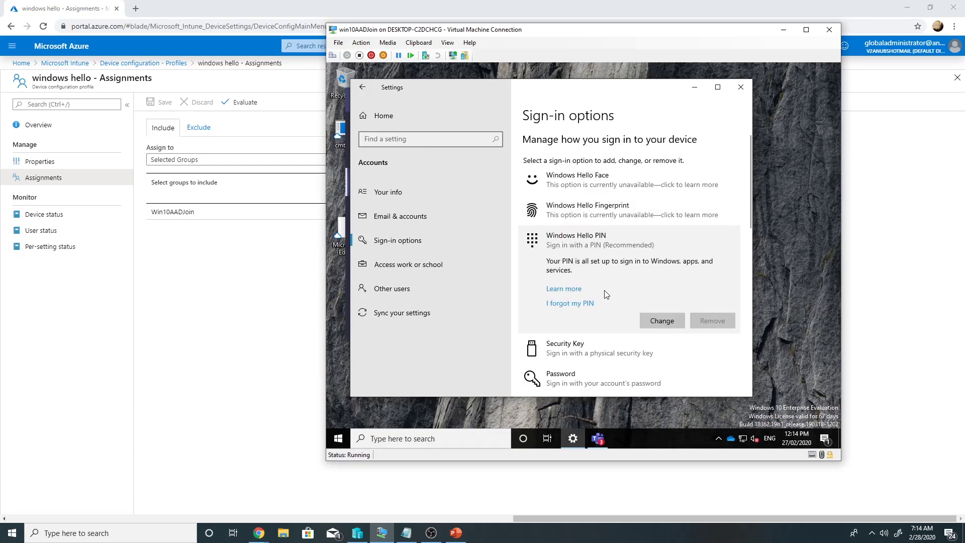
mouse_move(275, 449)
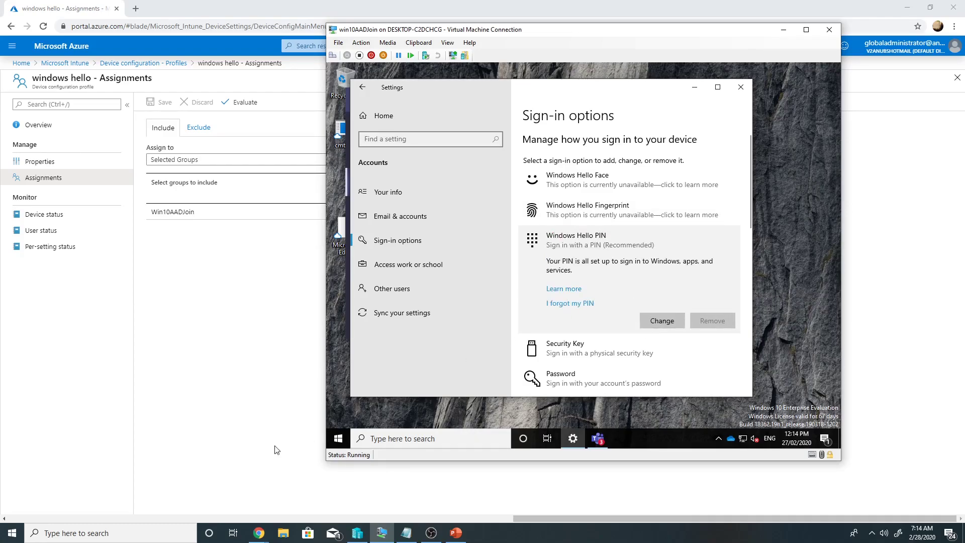
left_click(338, 438)
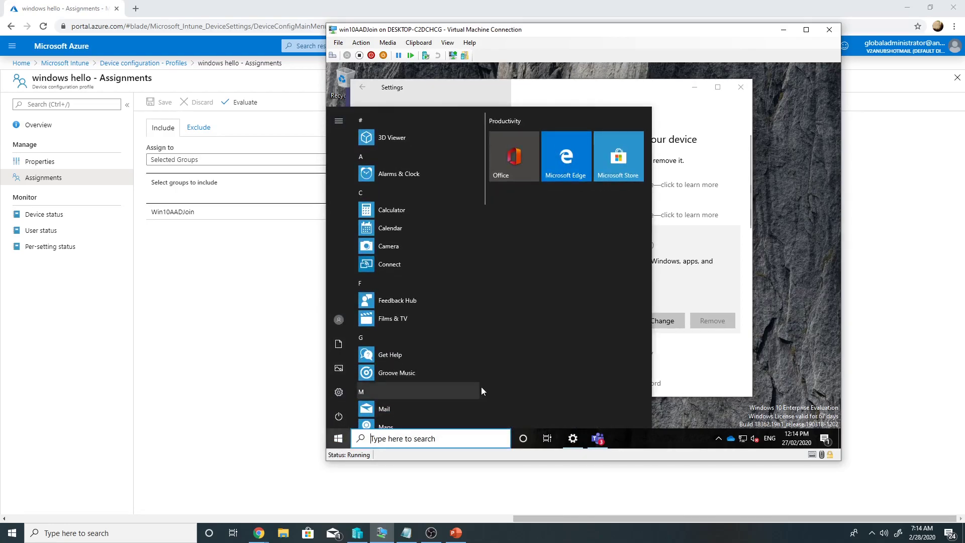
- Run logoff from Start search so the VM's sign-in screen asks for the PIN
type("logo")
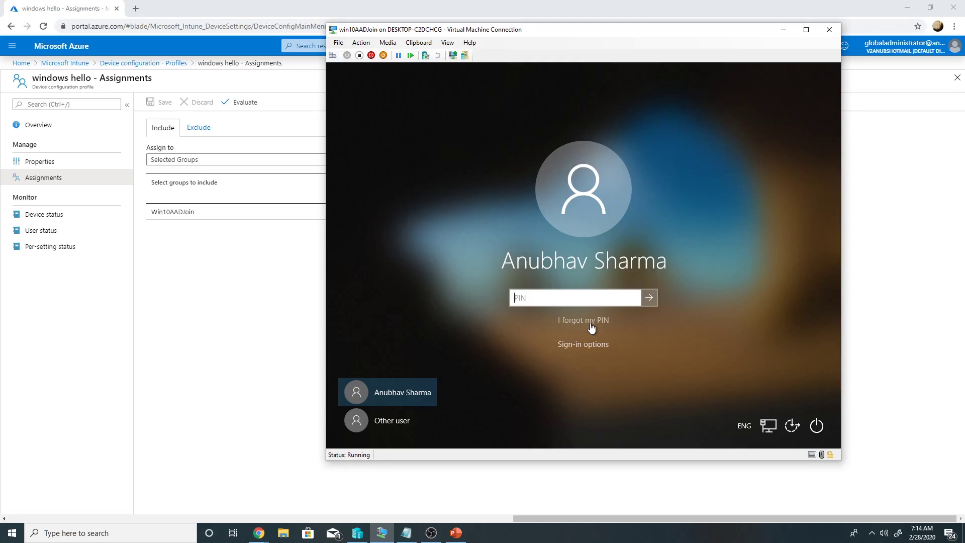
mouse_move(590, 324)
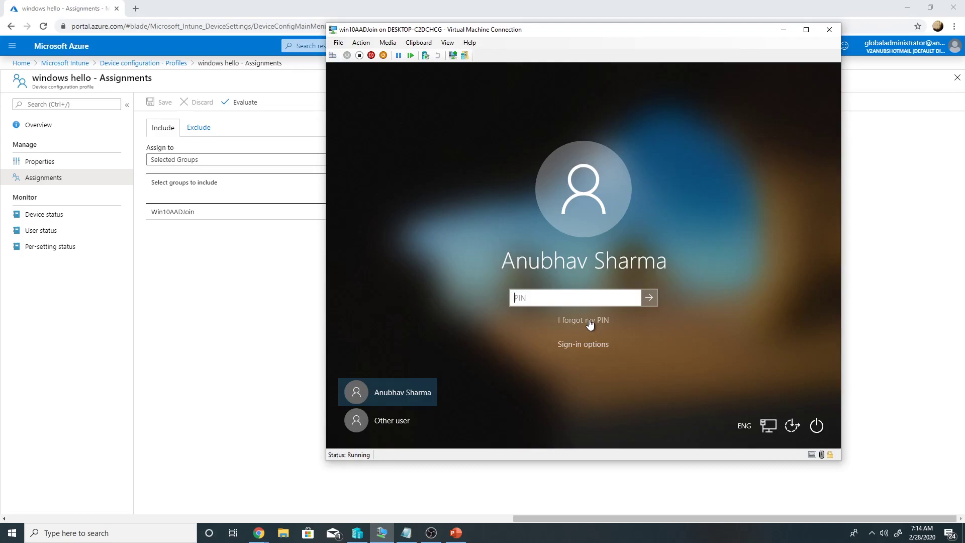
mouse_move(172, 324)
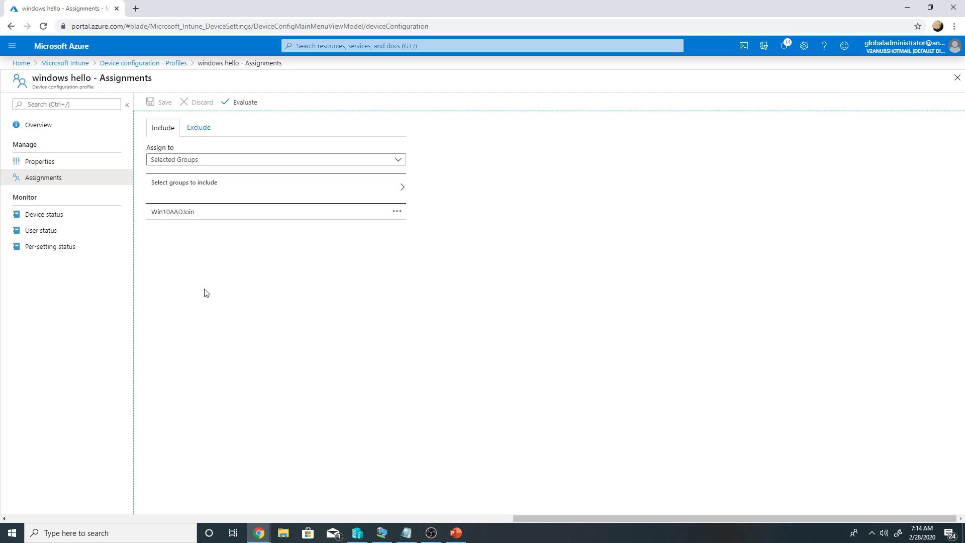
mouse_move(177, 213)
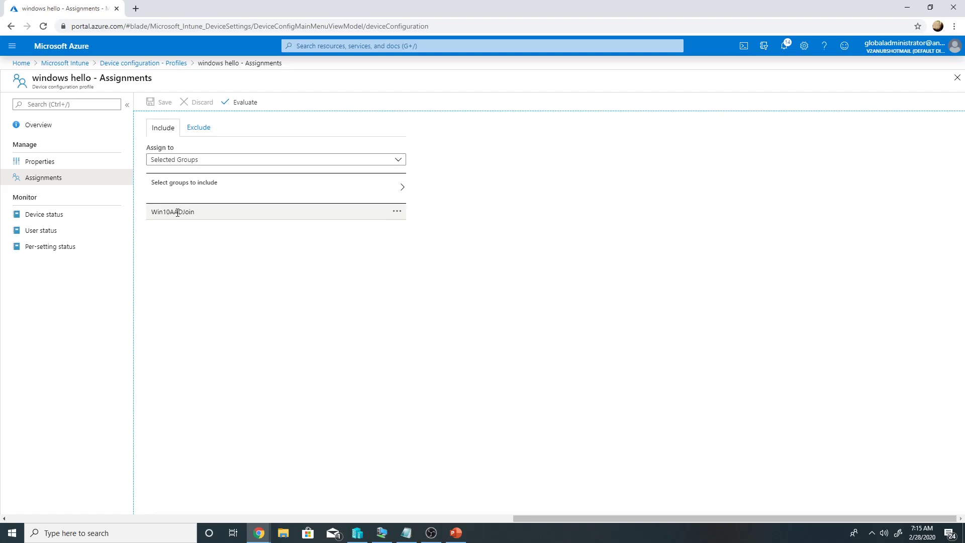
mouse_move(107, 195)
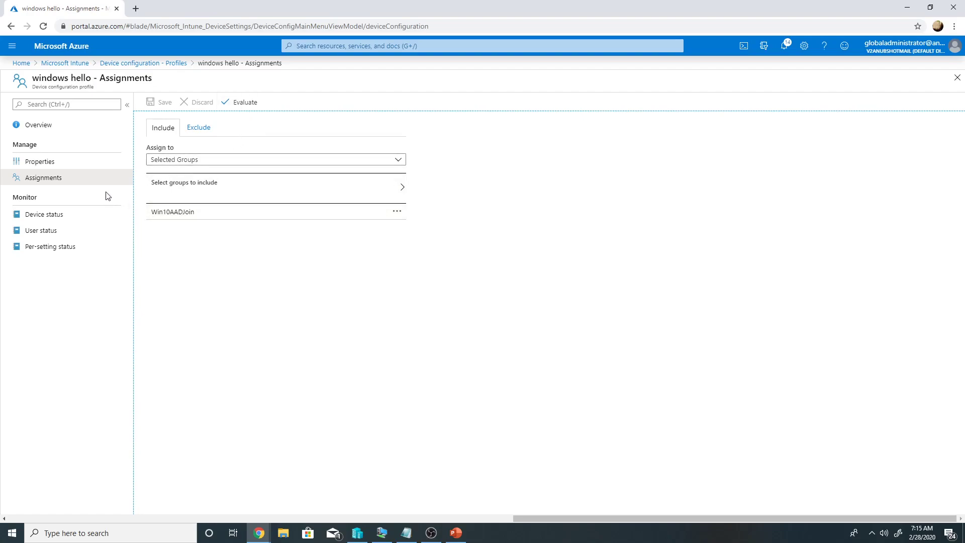
mouse_move(285, 279)
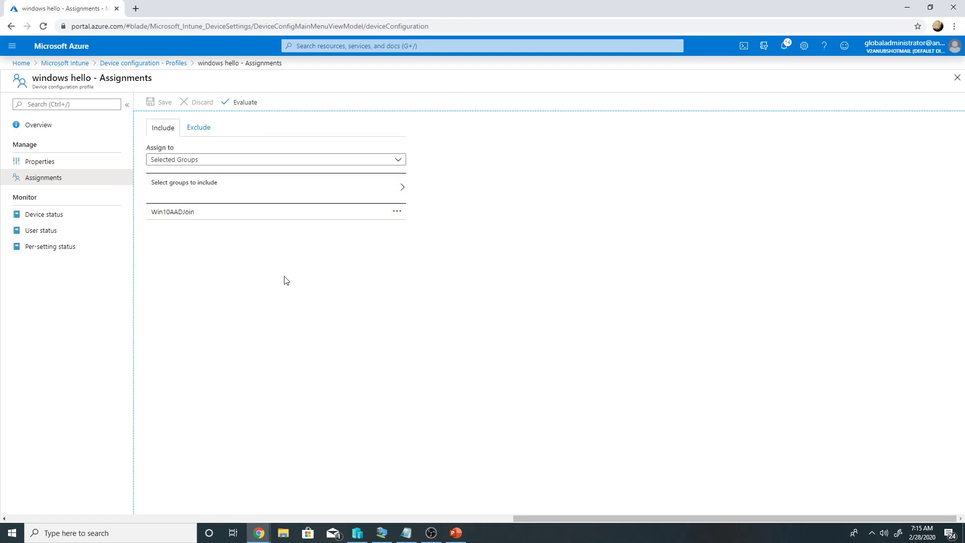
mouse_move(326, 288)
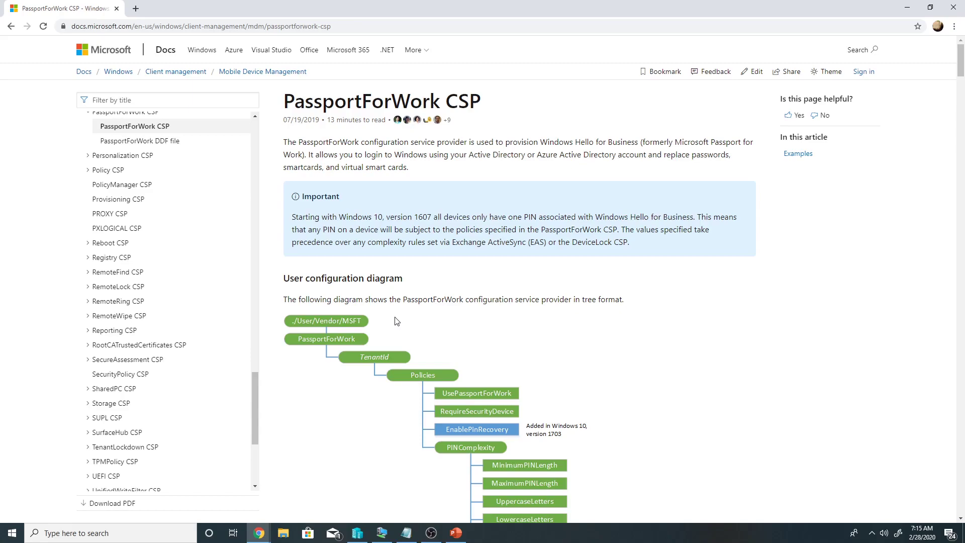
- Consult the Notepad OMA-URI list, then return to the PassportForWork CSP device configuration diagram
left_click(406, 533)
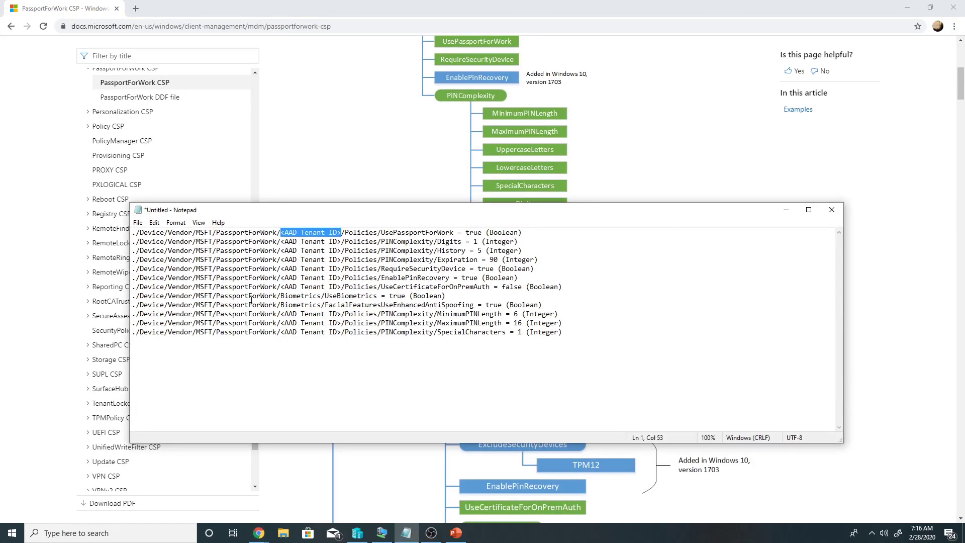
left_click(593, 350)
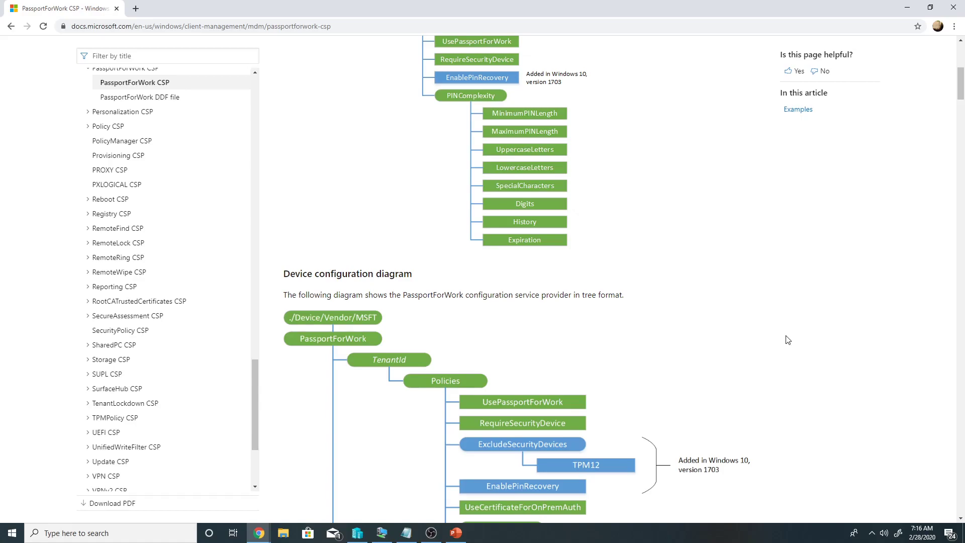
mouse_move(792, 342)
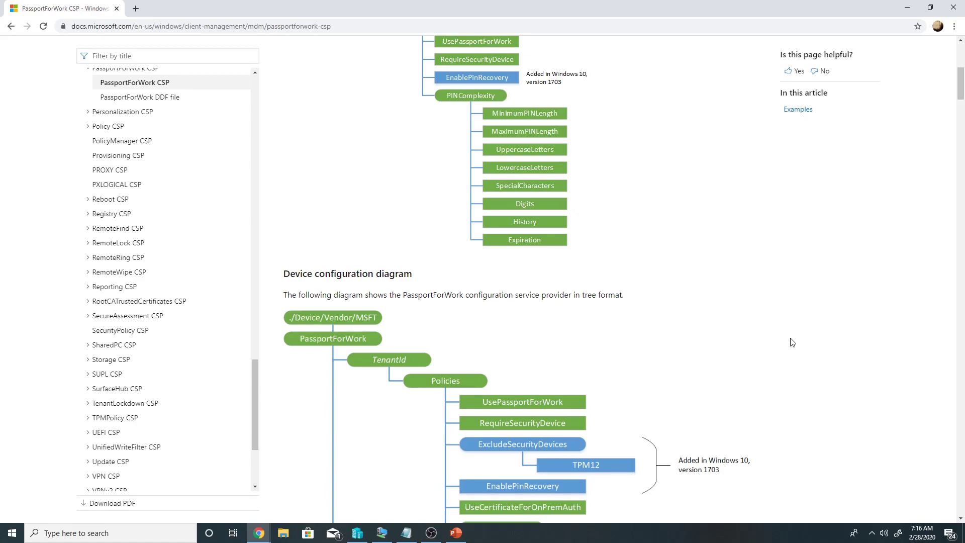